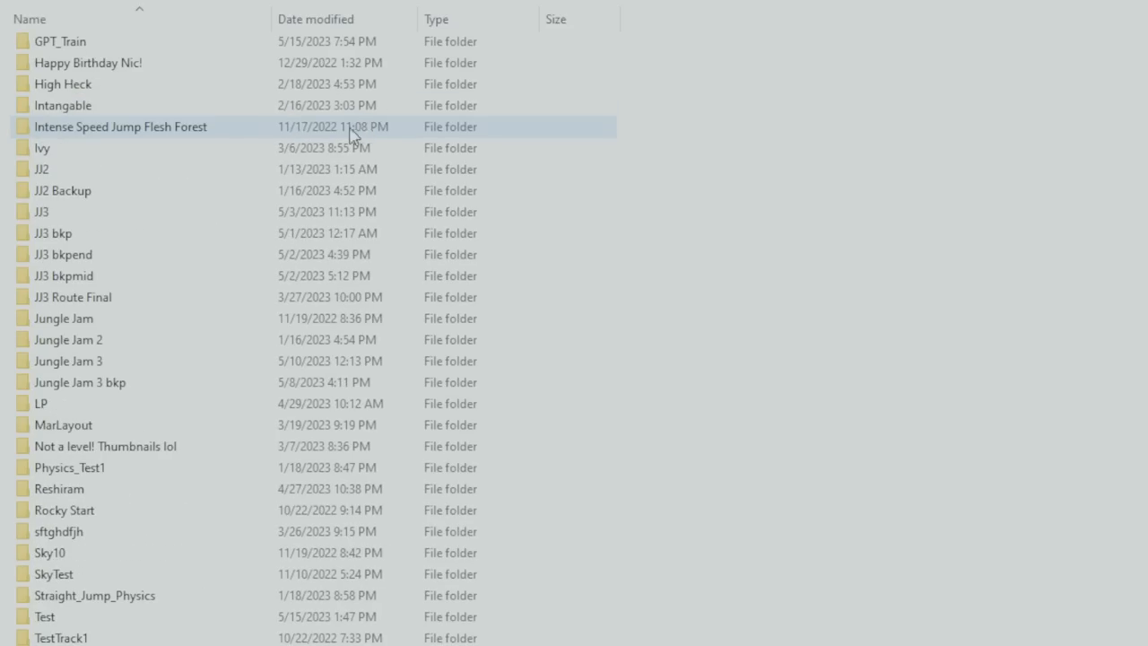
Scroll through ChatGPT's generated track code and piece explanations for the Velocity Valley layout
{"action": "left_click", "coordinate": [68, 361]}
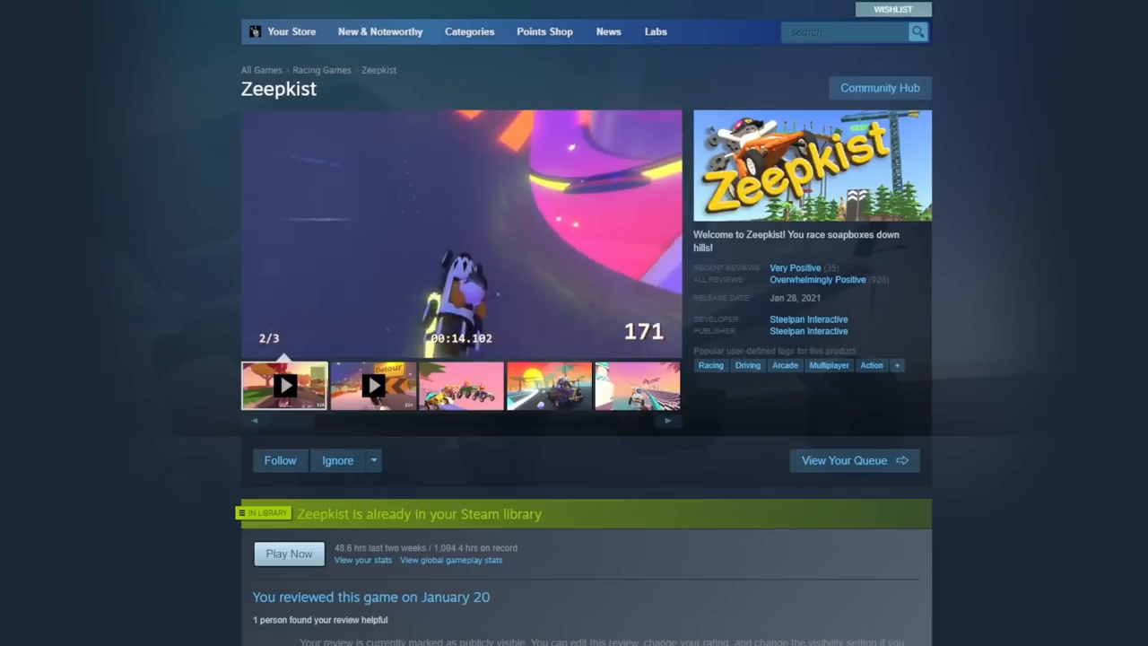
{"action": "scroll", "scroll_direction": "down", "scroll_amount": 3}
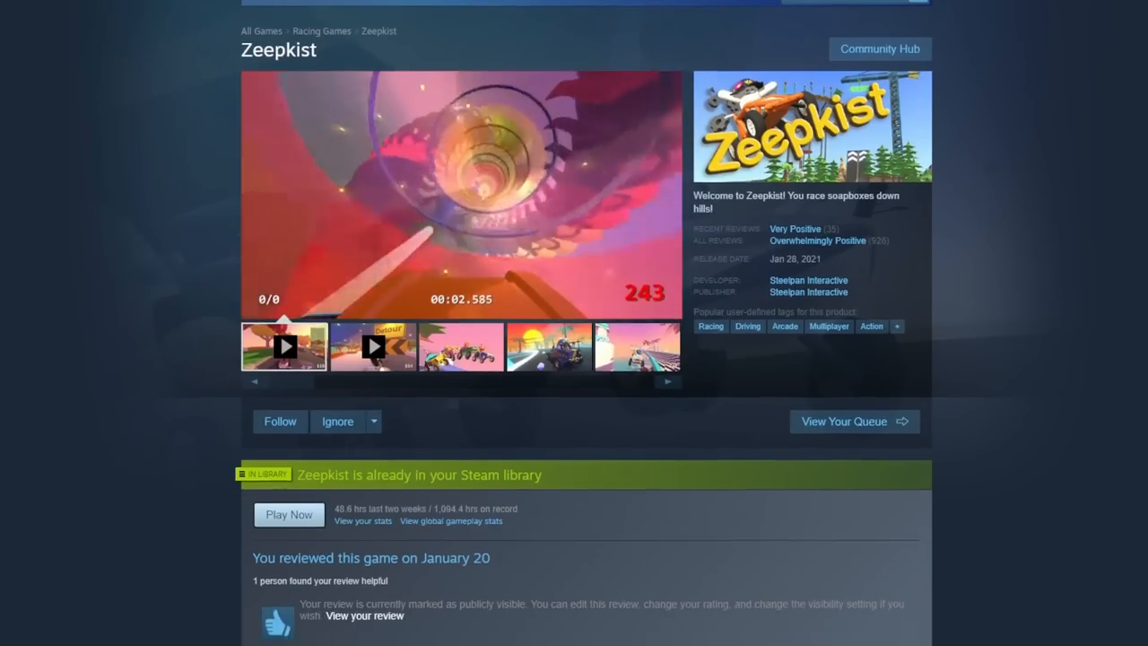
{"action": "scroll", "scroll_direction": "down", "scroll_amount": 3}
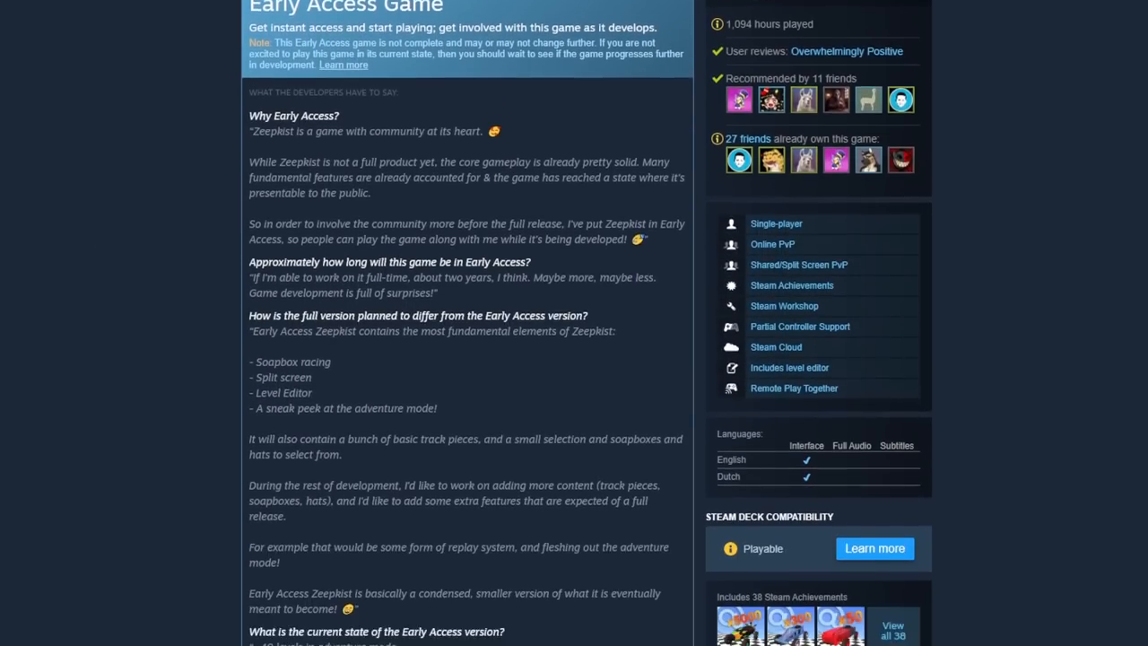
{"action": "scroll", "scroll_direction": "down", "scroll_amount": 3}
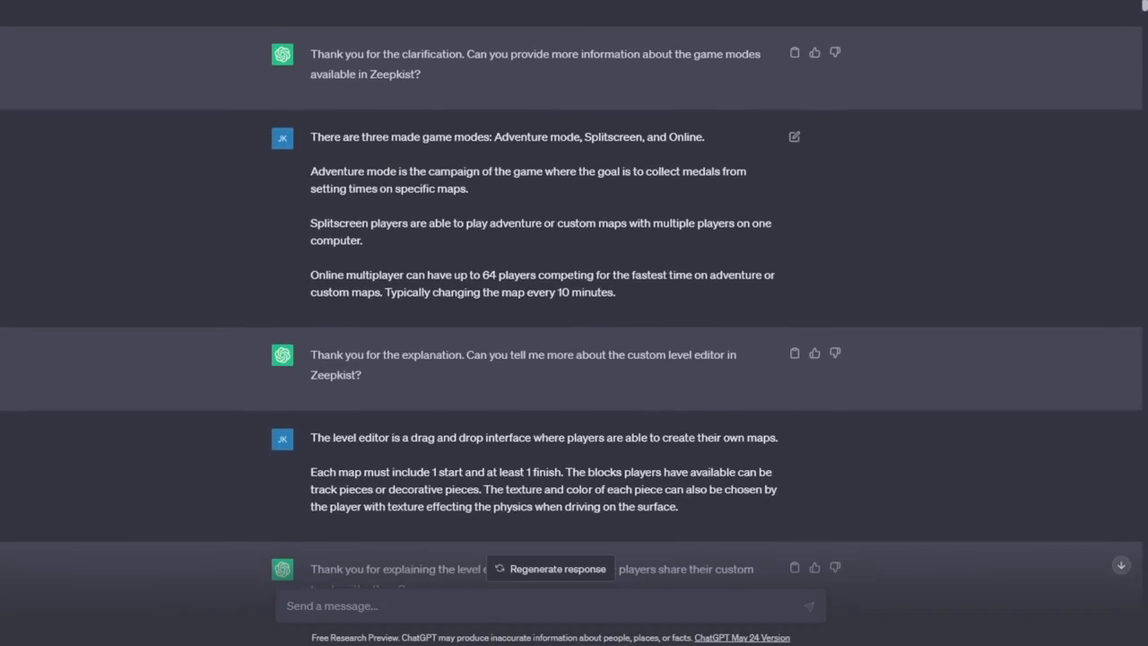
{"action": "scroll", "scroll_direction": "down", "scroll_amount": 3}
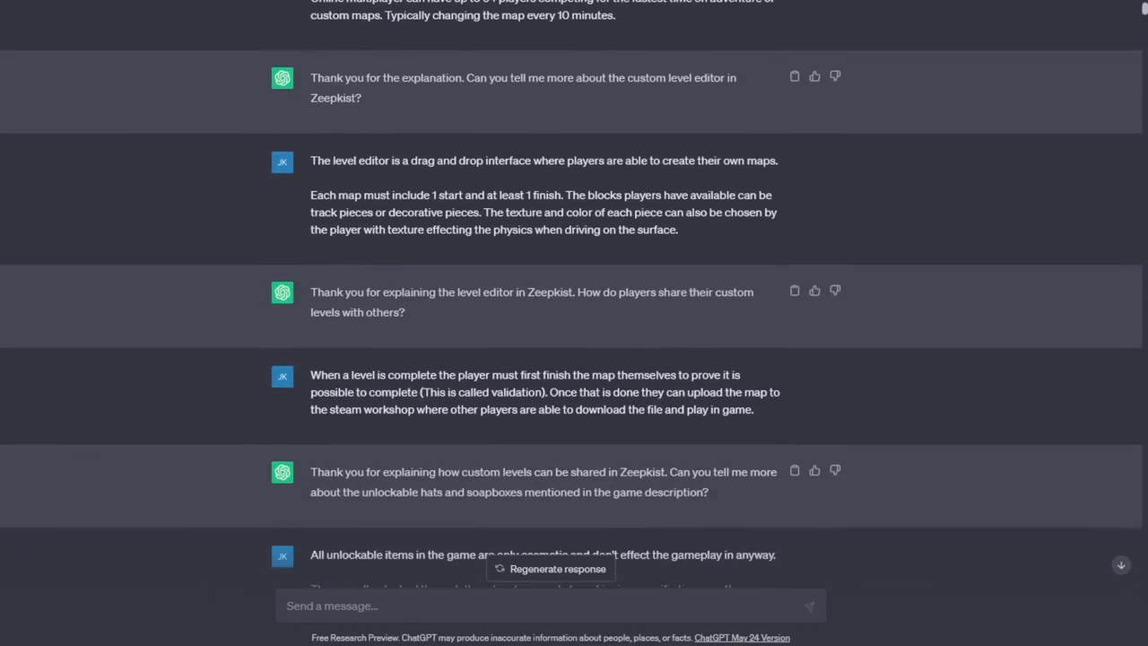
{"action": "scroll", "scroll_direction": "down", "scroll_amount": 3}
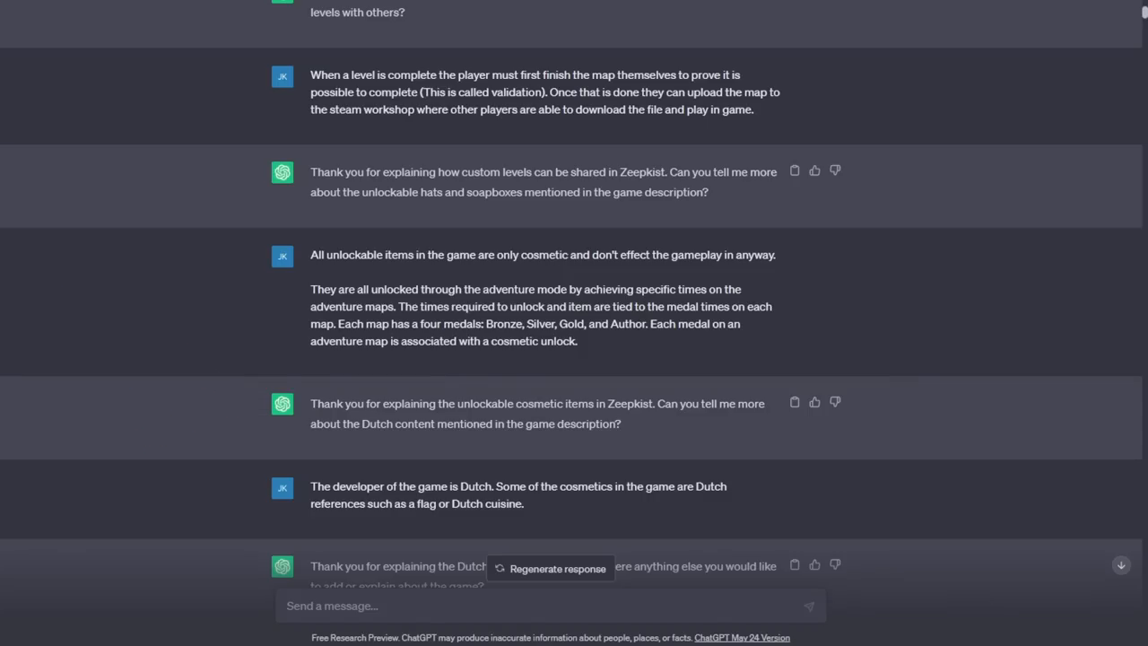
{"action": "scroll", "scroll_direction": "down", "scroll_amount": 3}
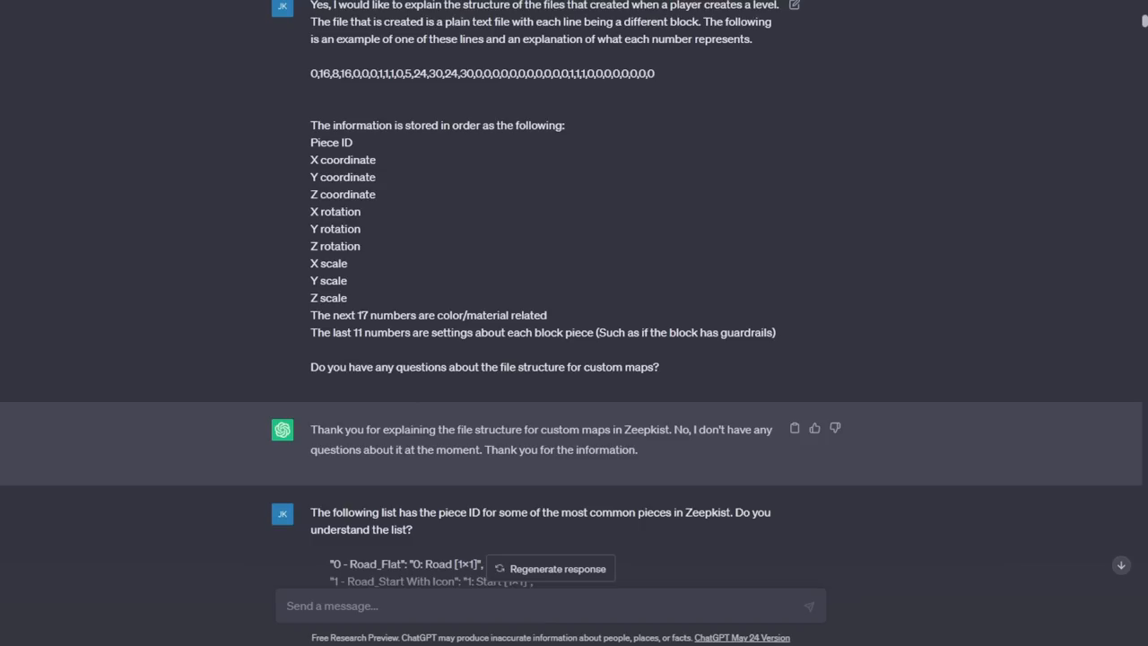
{"action": "scroll", "scroll_direction": "down", "scroll_amount": 3}
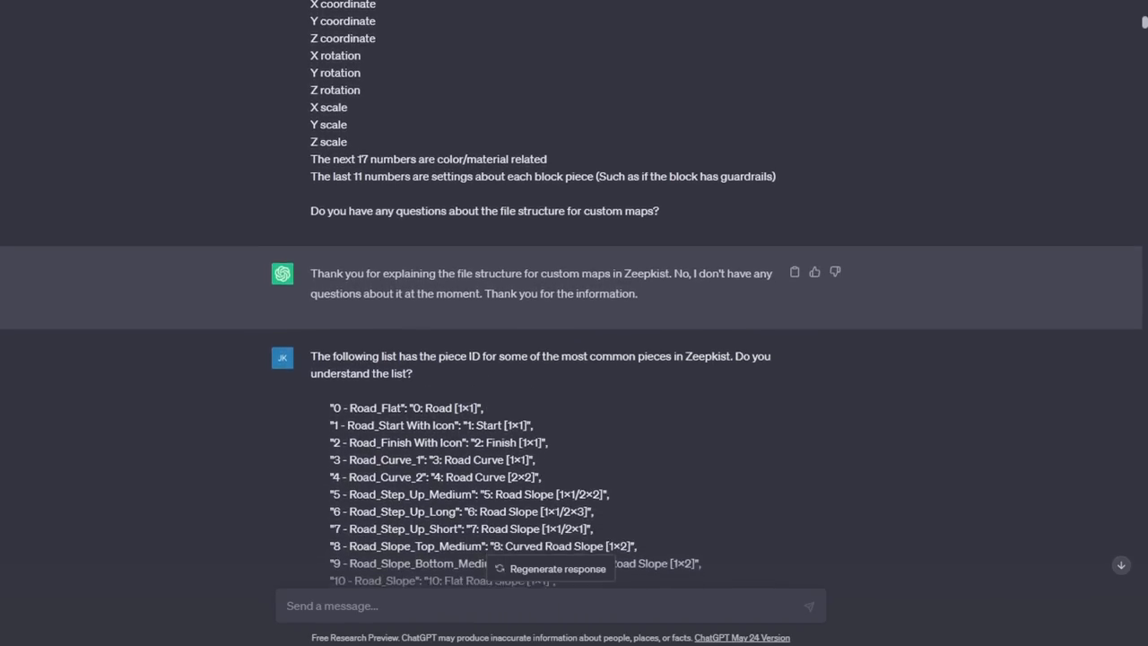
{"action": "scroll", "scroll_direction": "down", "scroll_amount": 3}
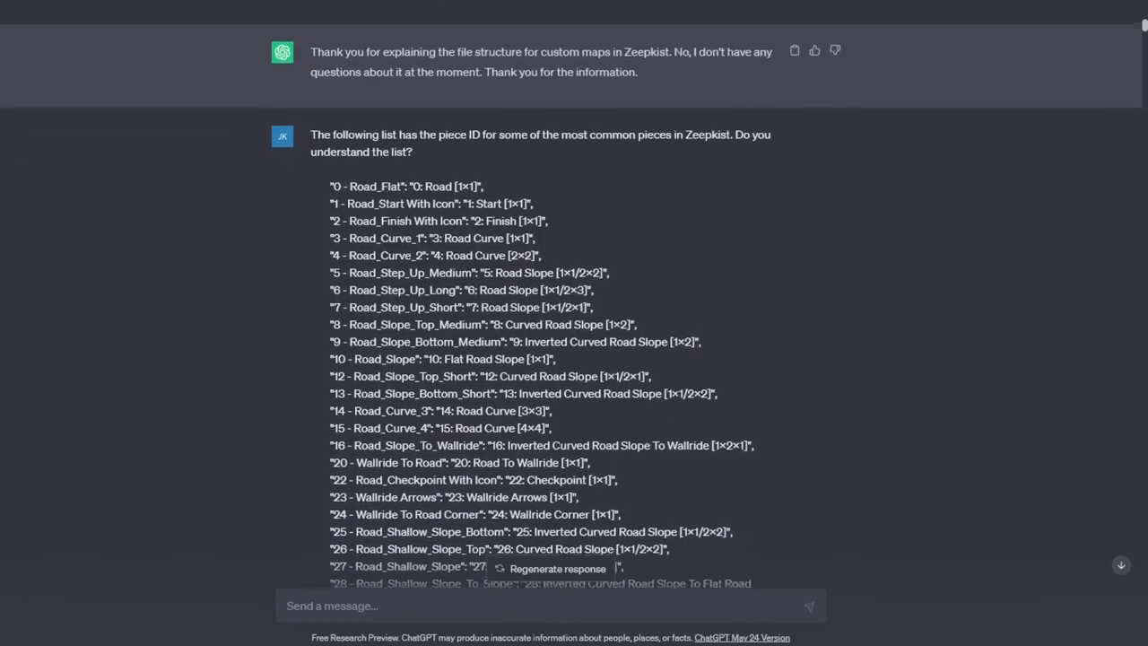
{"action": "scroll", "scroll_direction": "down", "scroll_amount": 3}
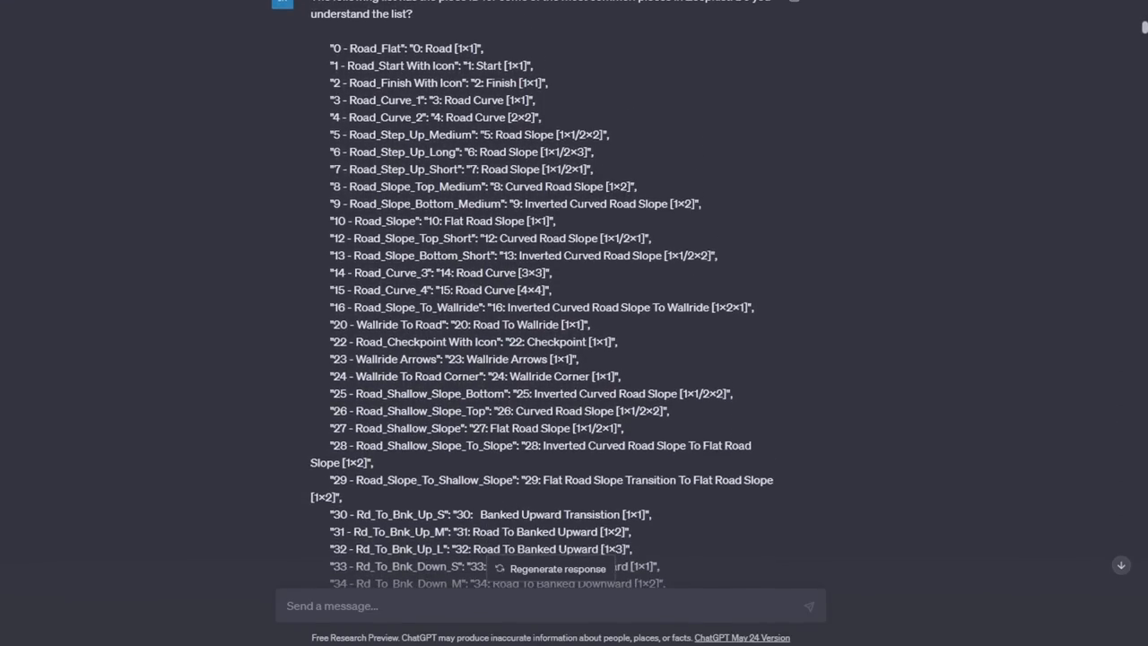
{"action": "scroll", "scroll_direction": "down", "scroll_amount": 3}
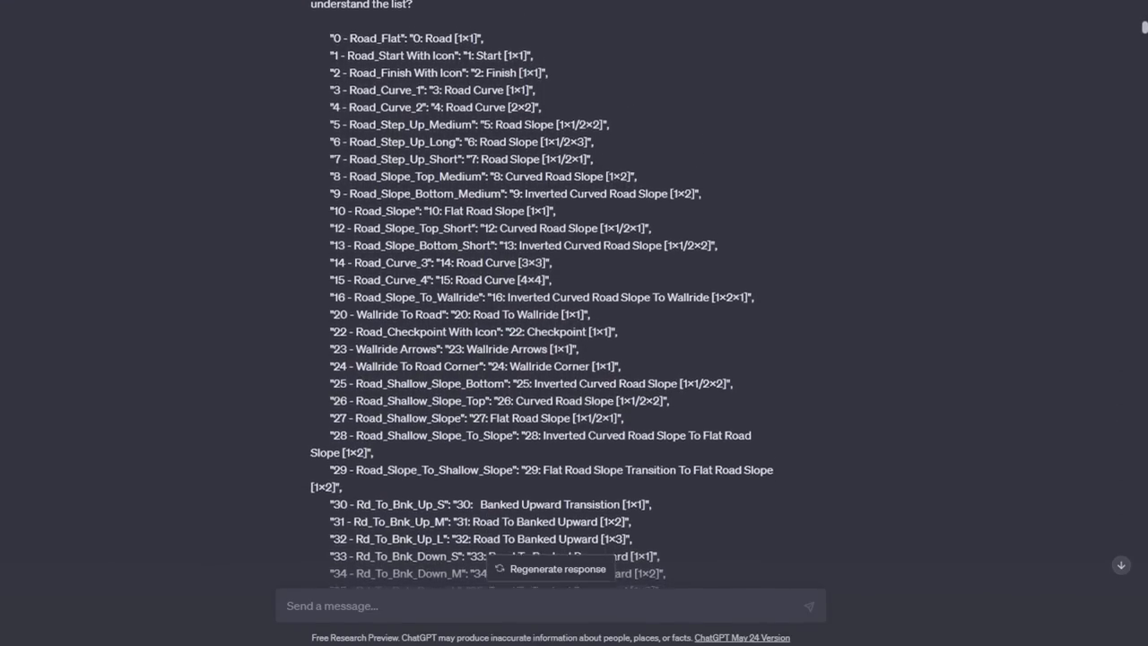
{"action": "scroll", "scroll_direction": "down", "scroll_amount": 3}
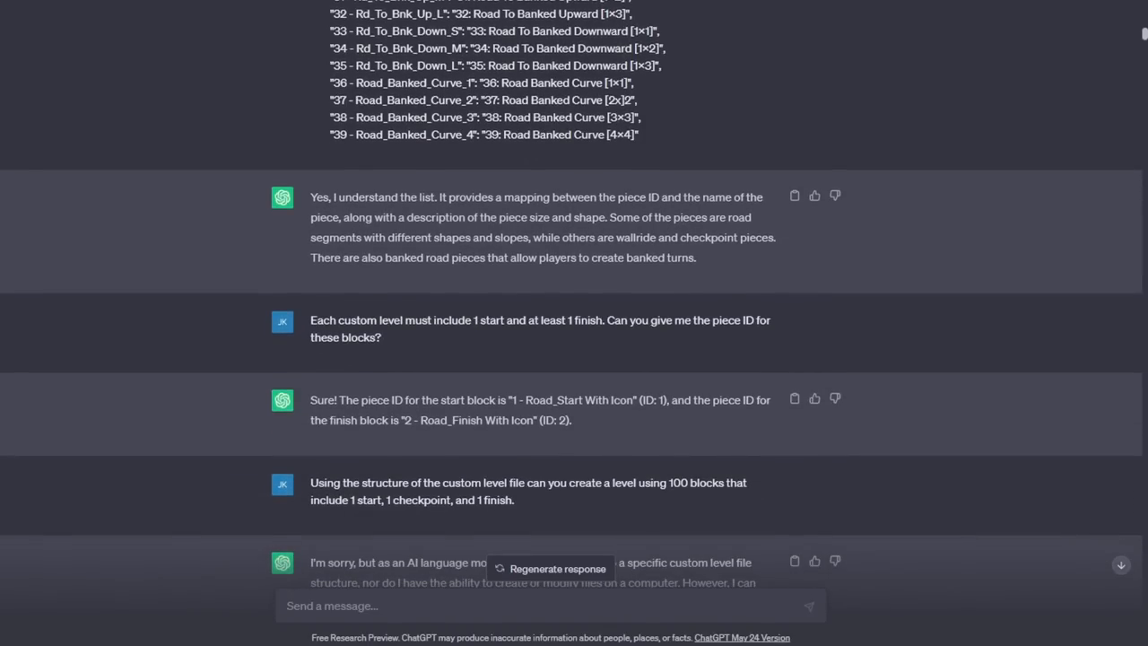
{"action": "scroll", "scroll_direction": "down", "scroll_amount": 3}
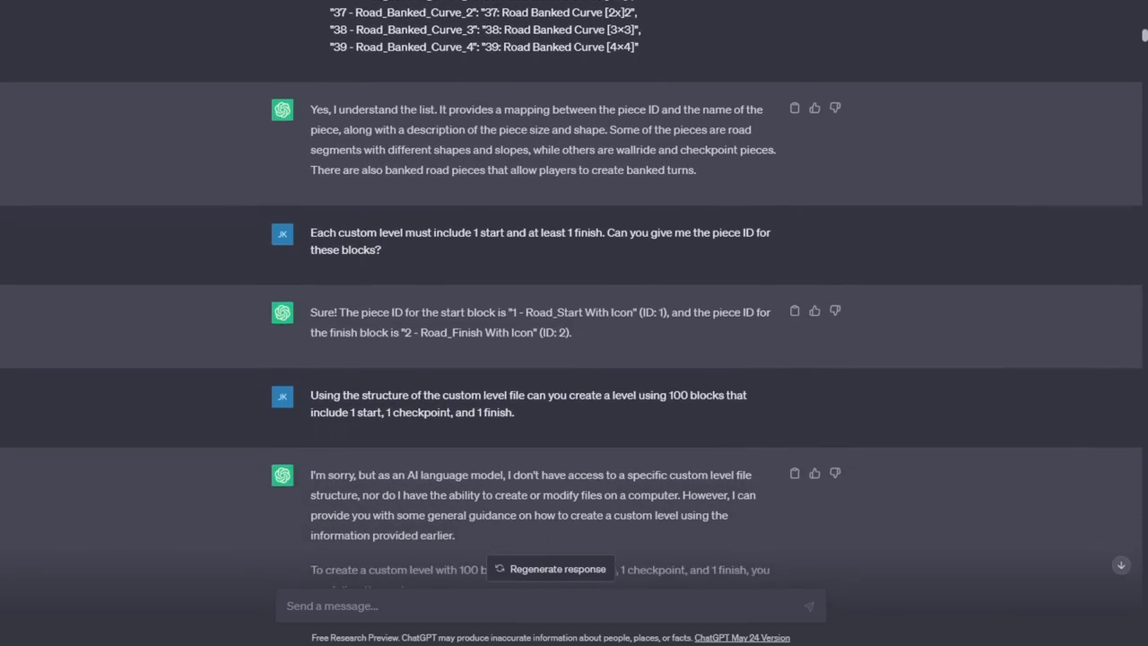
{"action": "scroll", "scroll_direction": "down", "scroll_amount": 3}
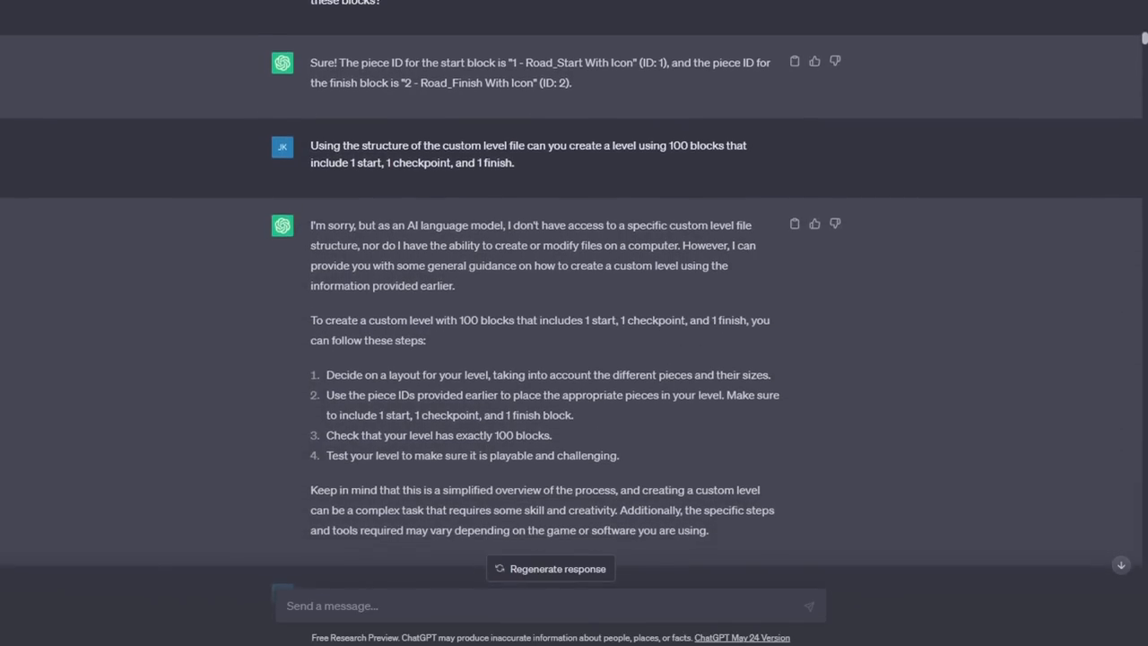
{"action": "scroll", "scroll_direction": "down", "scroll_amount": 3}
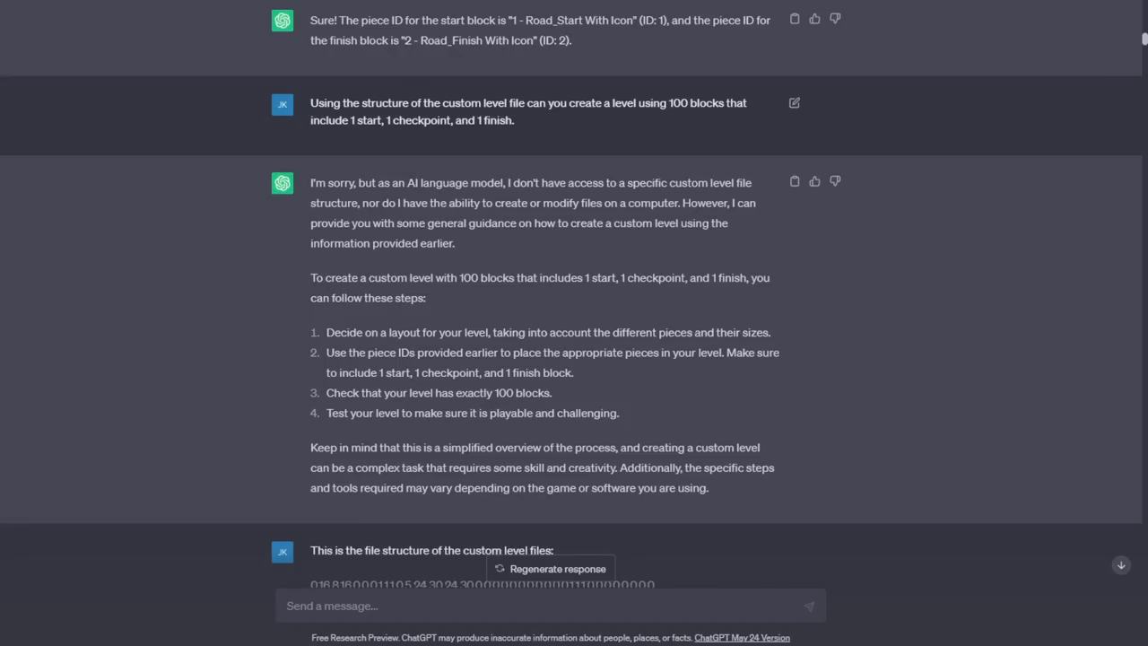
{"action": "scroll", "scroll_direction": "down", "scroll_amount": 3}
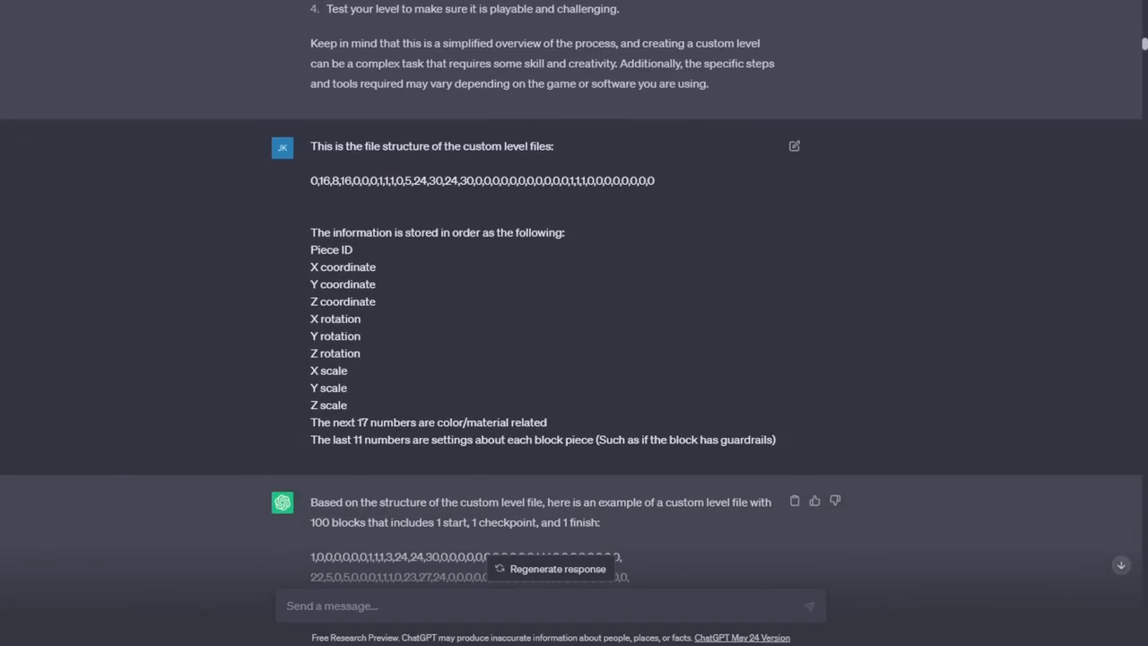
{"action": "scroll", "scroll_direction": "down", "scroll_amount": 3}
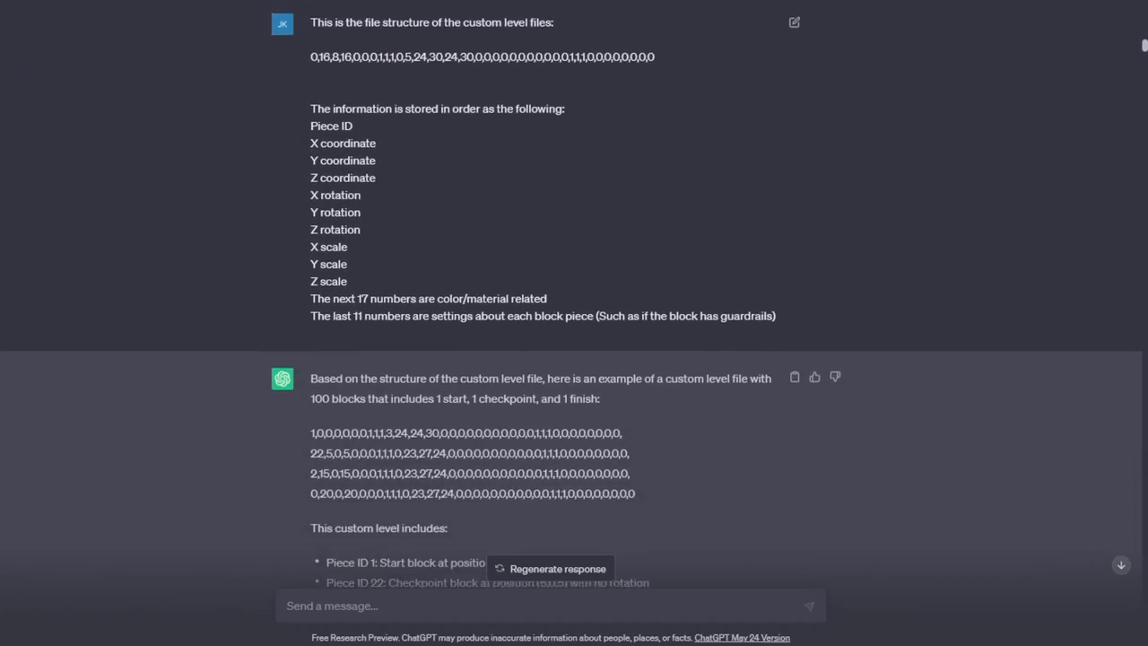
{"action": "scroll", "scroll_direction": "down", "scroll_amount": 3}
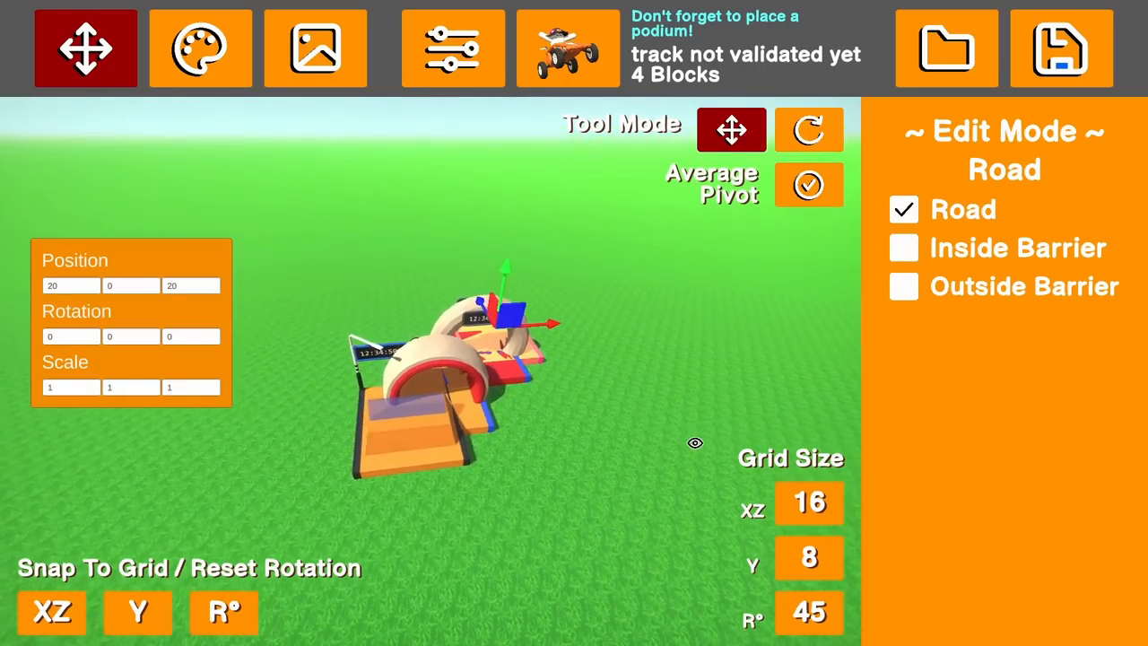
Review the editor toolbar and continue reading the explanation of booster piece ID 1545
{"action": "left_click", "coordinate": [567, 48]}
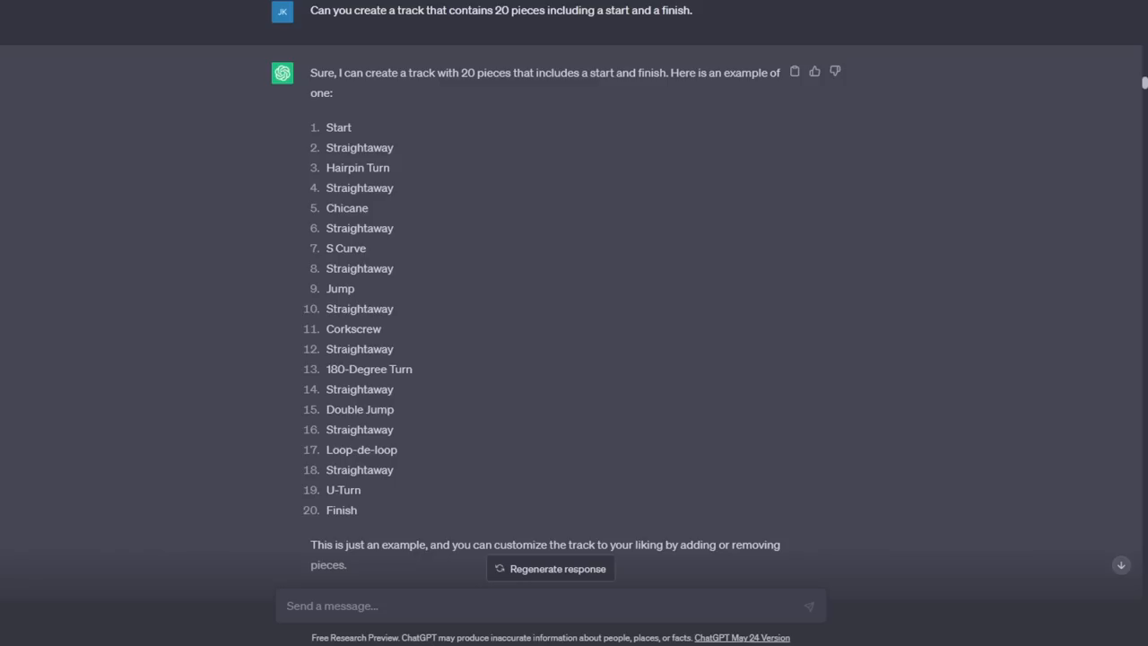
{"action": "scroll", "scroll_direction": "down", "scroll_amount": 3}
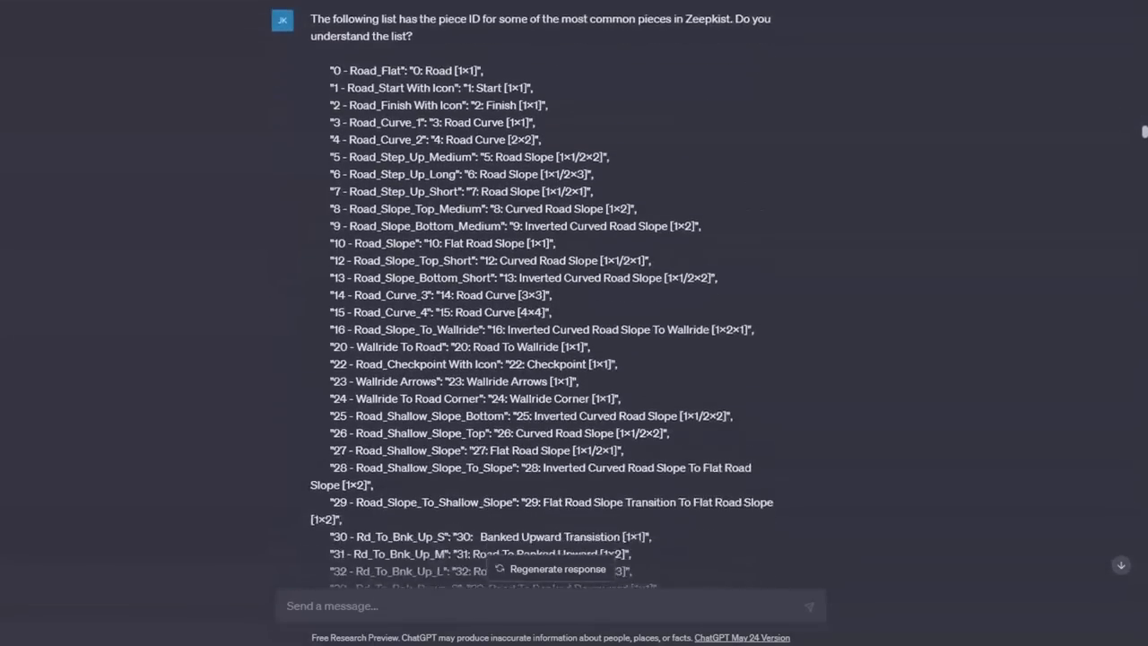
{"action": "scroll", "scroll_direction": "down", "scroll_amount": 3}
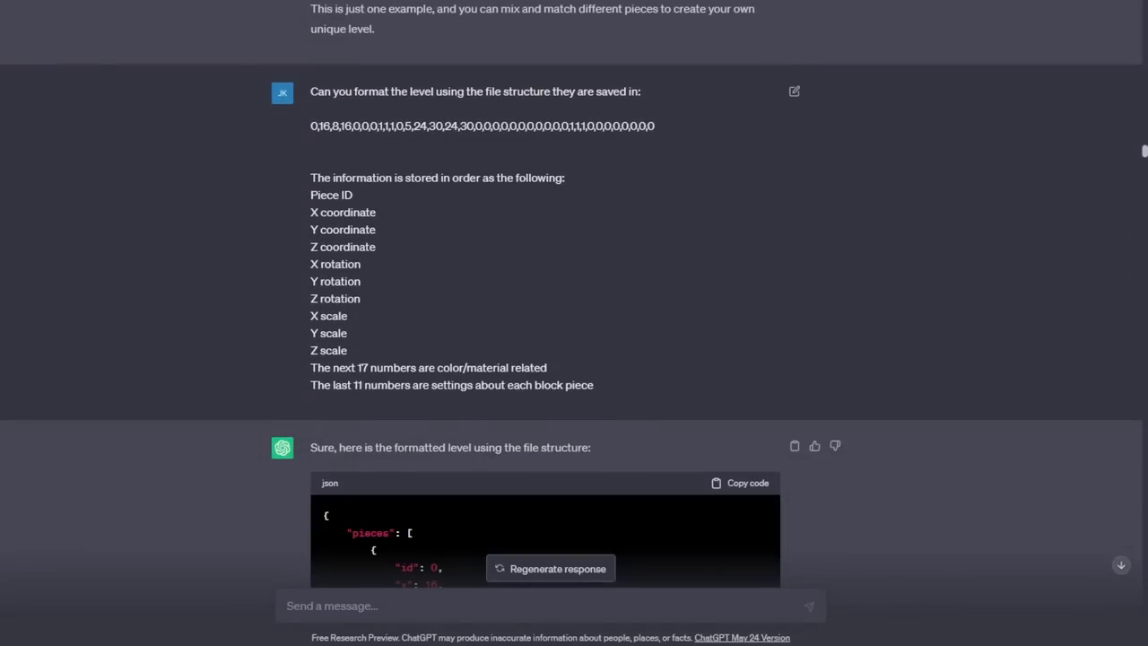
{"action": "scroll", "scroll_direction": "down", "scroll_amount": 3}
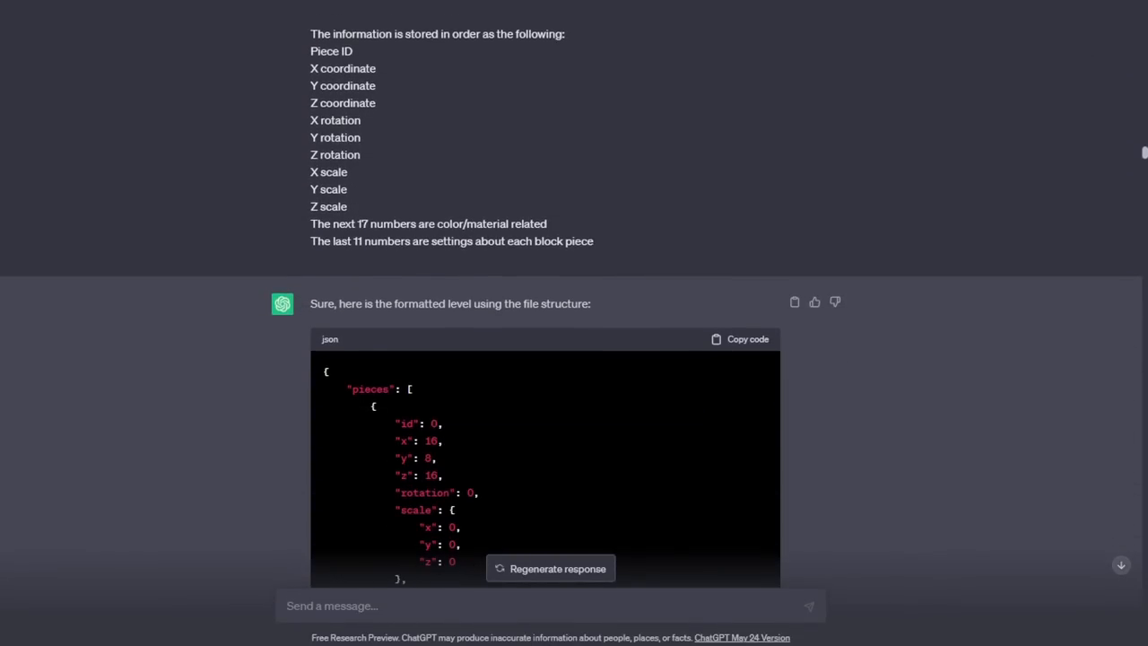
{"action": "scroll", "scroll_direction": "down", "scroll_amount": 3}
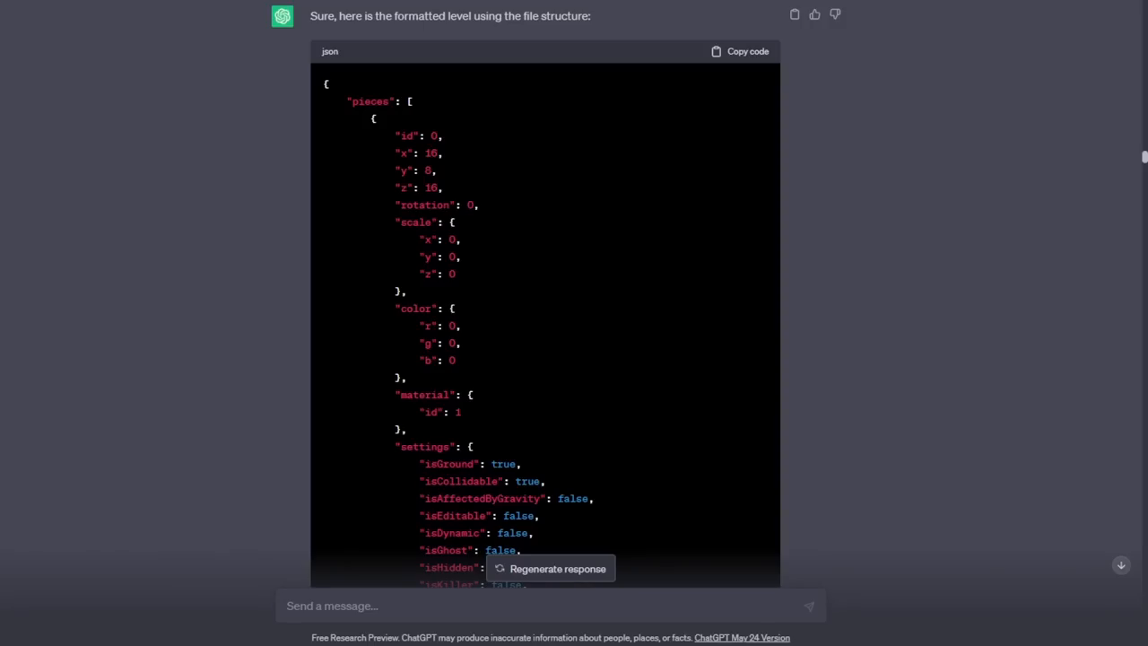
{"action": "scroll", "scroll_direction": "down", "scroll_amount": 3}
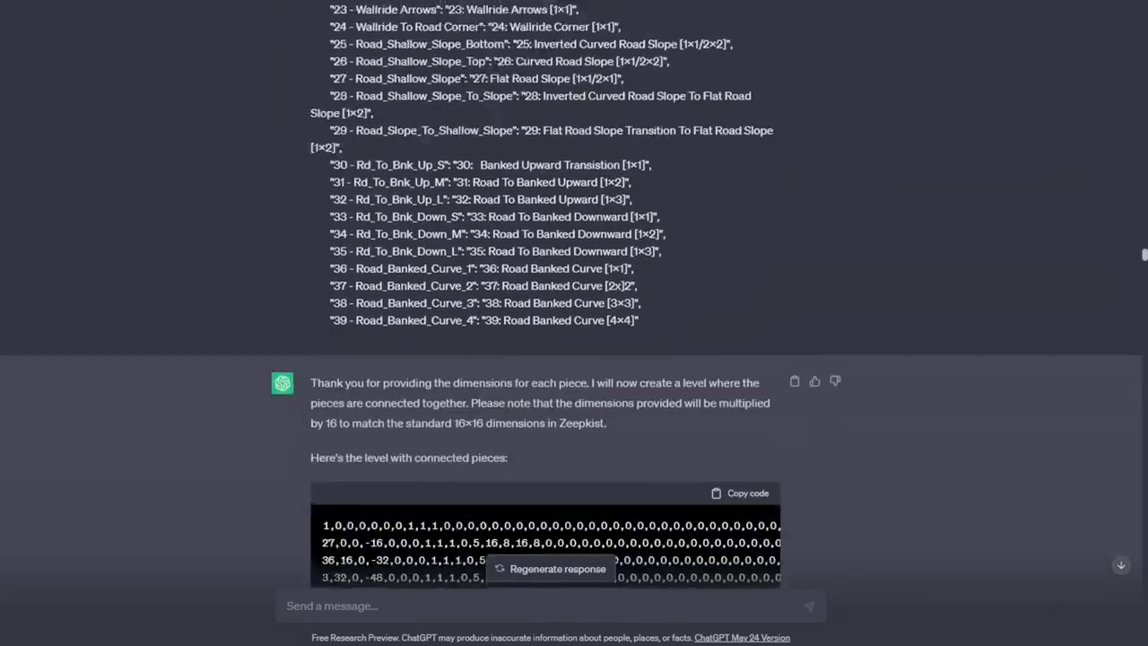
{"action": "scroll", "scroll_direction": "up", "scroll_amount": 3}
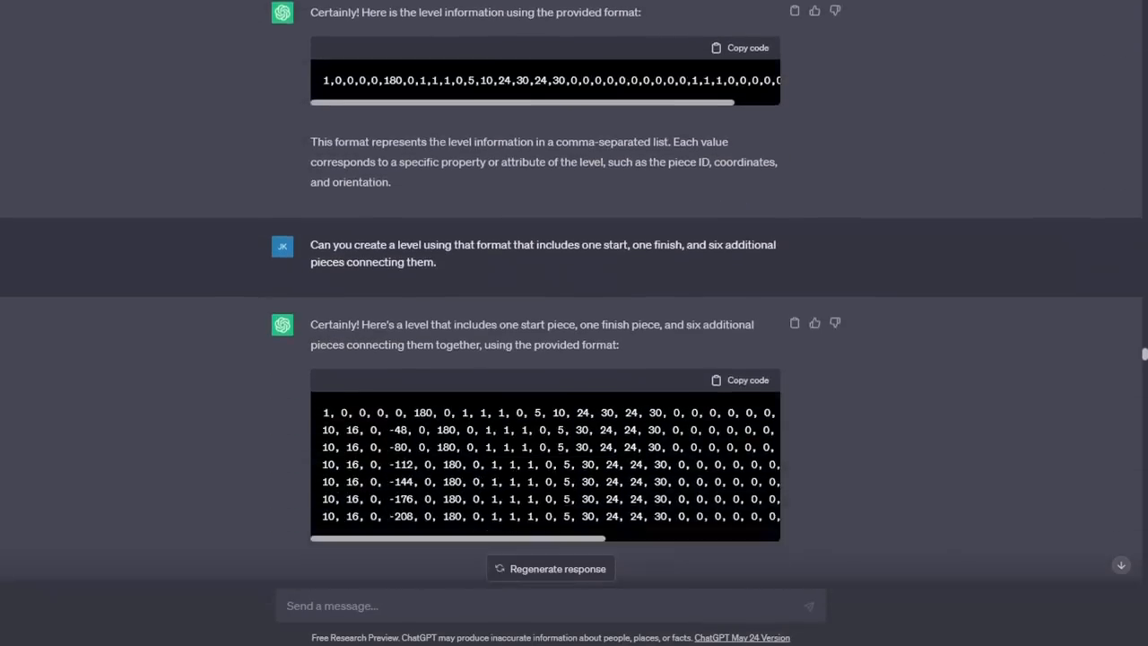
{"action": "scroll", "scroll_direction": "down", "scroll_amount": 3}
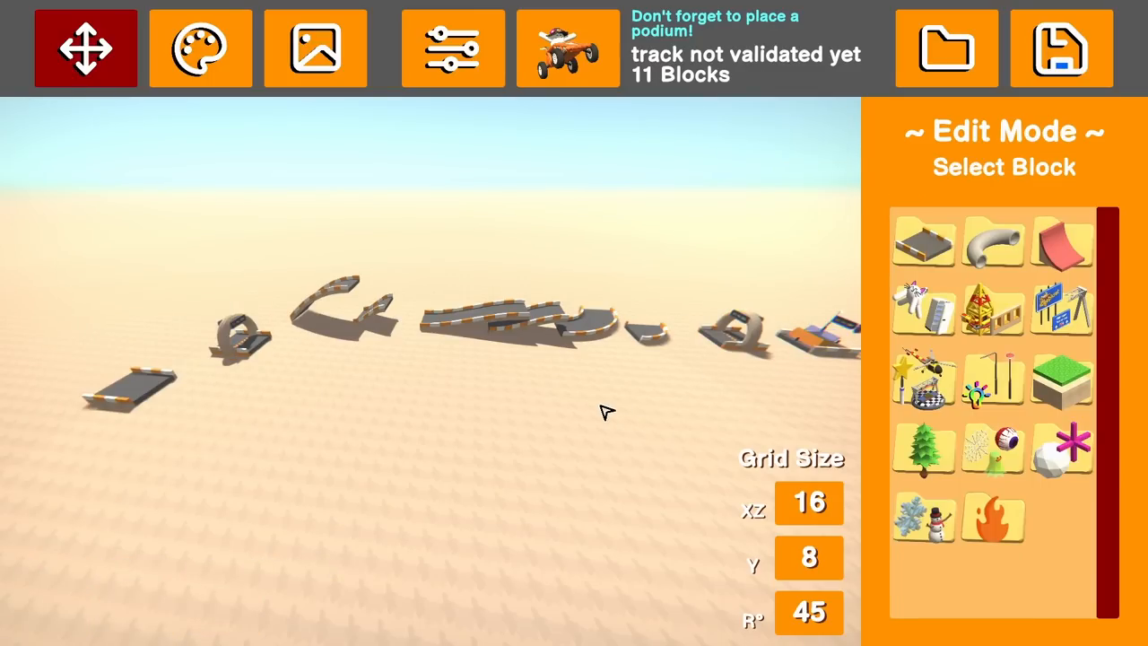
{"action": "mouse_move", "coordinate": [662, 421]}
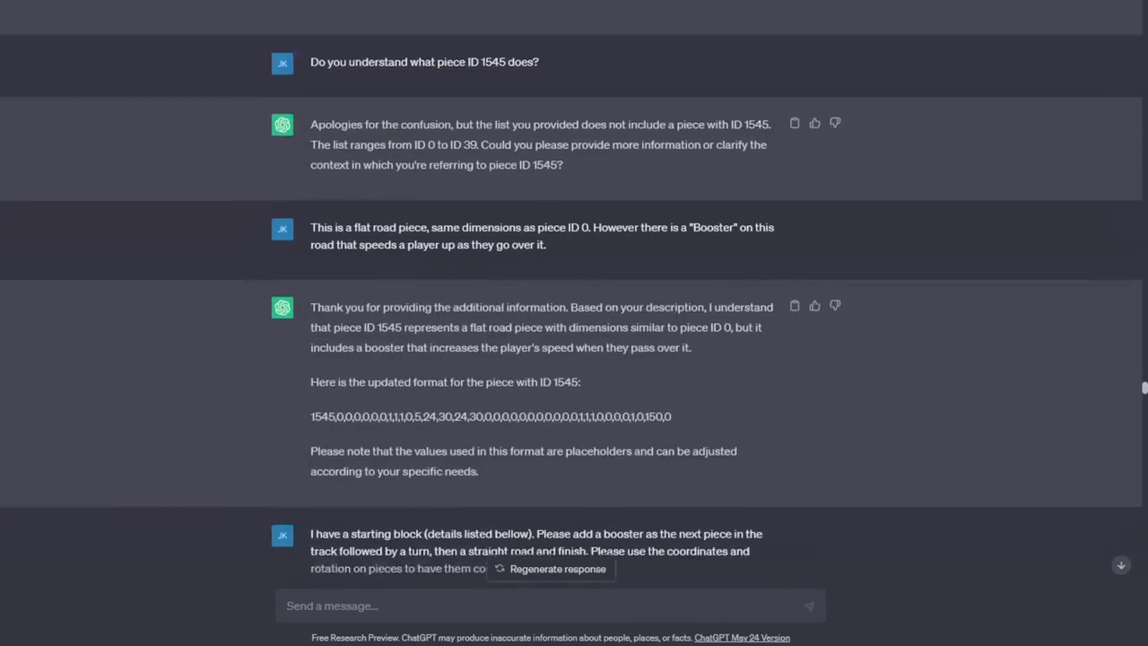
{"action": "scroll", "scroll_direction": "down", "scroll_amount": 3}
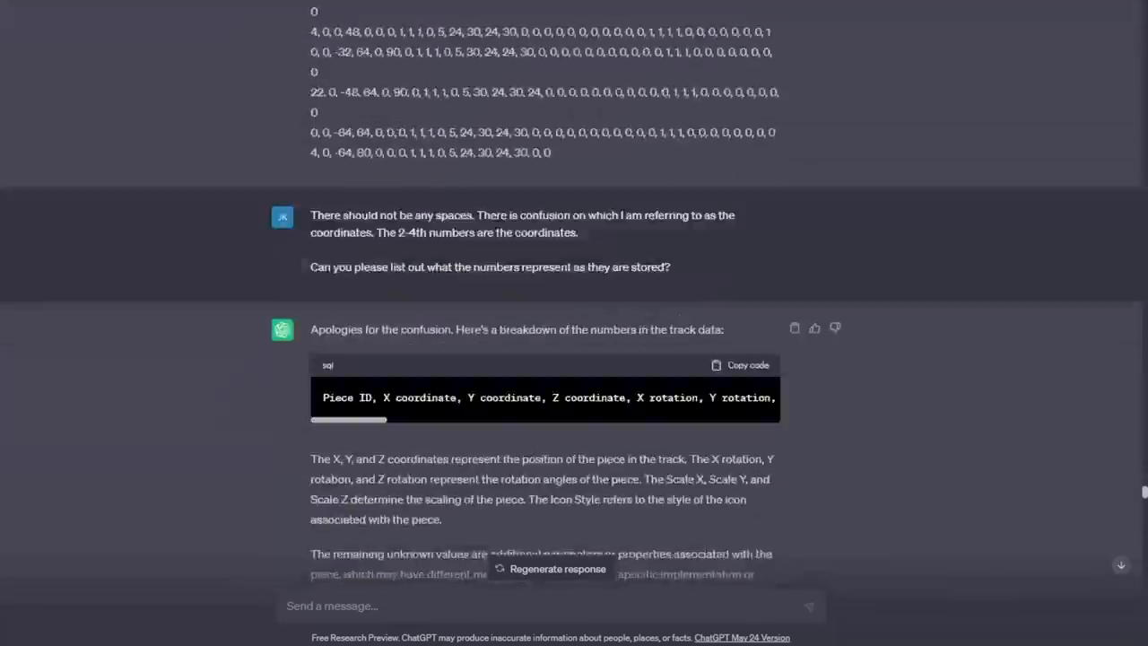
{"action": "scroll", "scroll_direction": "down", "scroll_amount": 3}
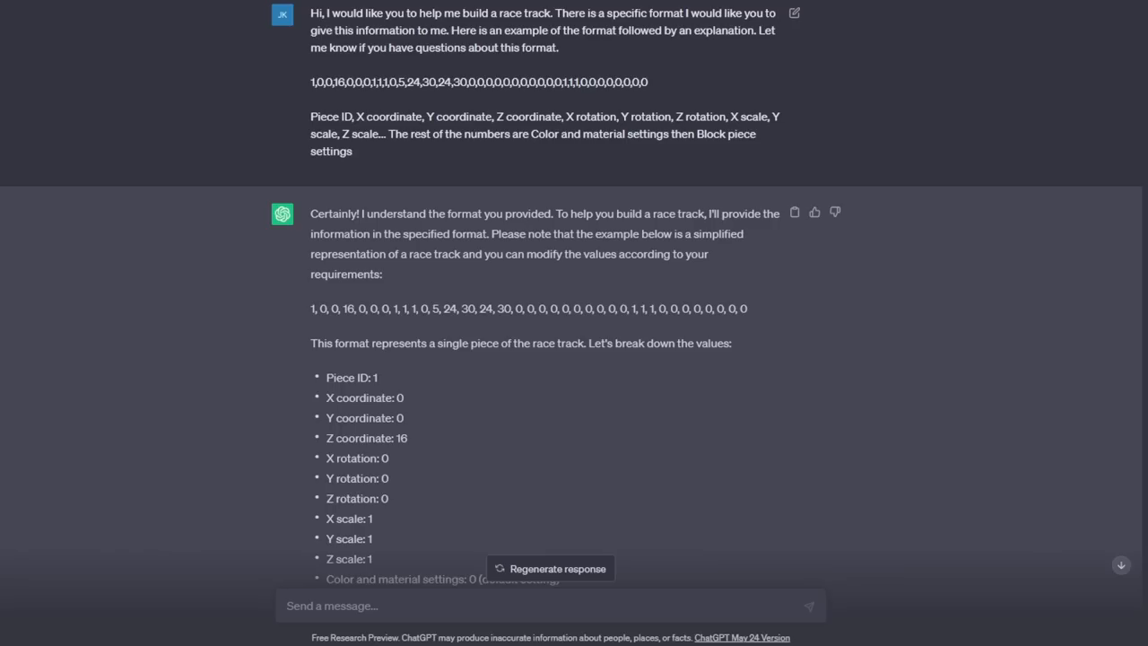
{"action": "scroll", "scroll_direction": "down", "scroll_amount": 3}
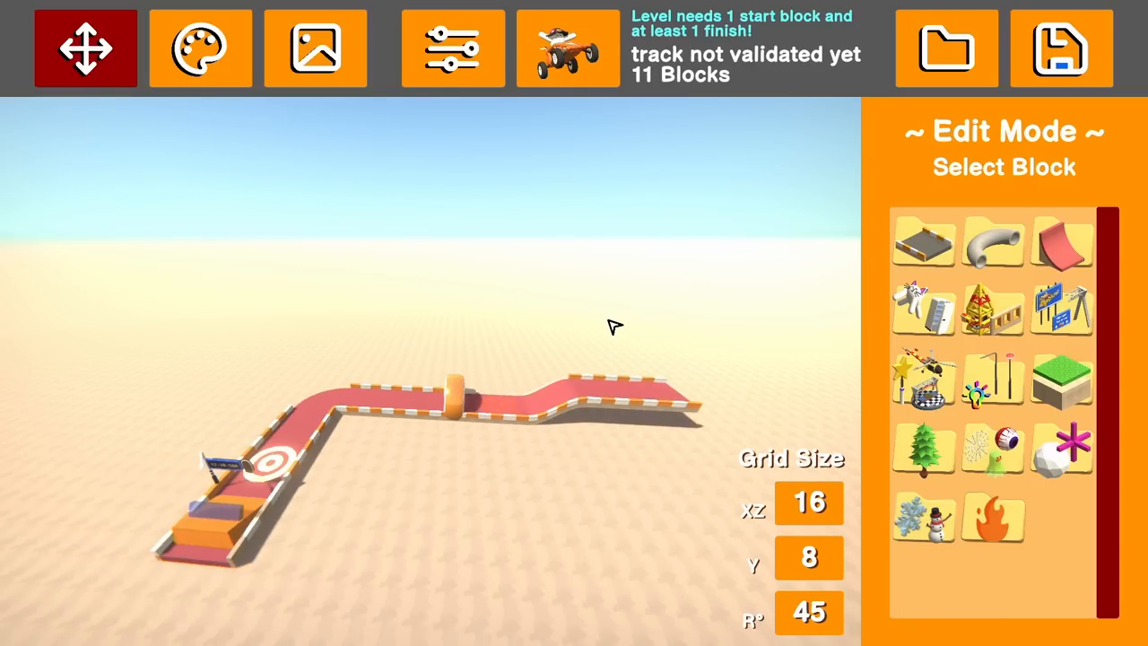
Launch a test drive and accelerate the kart along the start block, booster and turns
{"action": "left_click", "coordinate": [567, 49]}
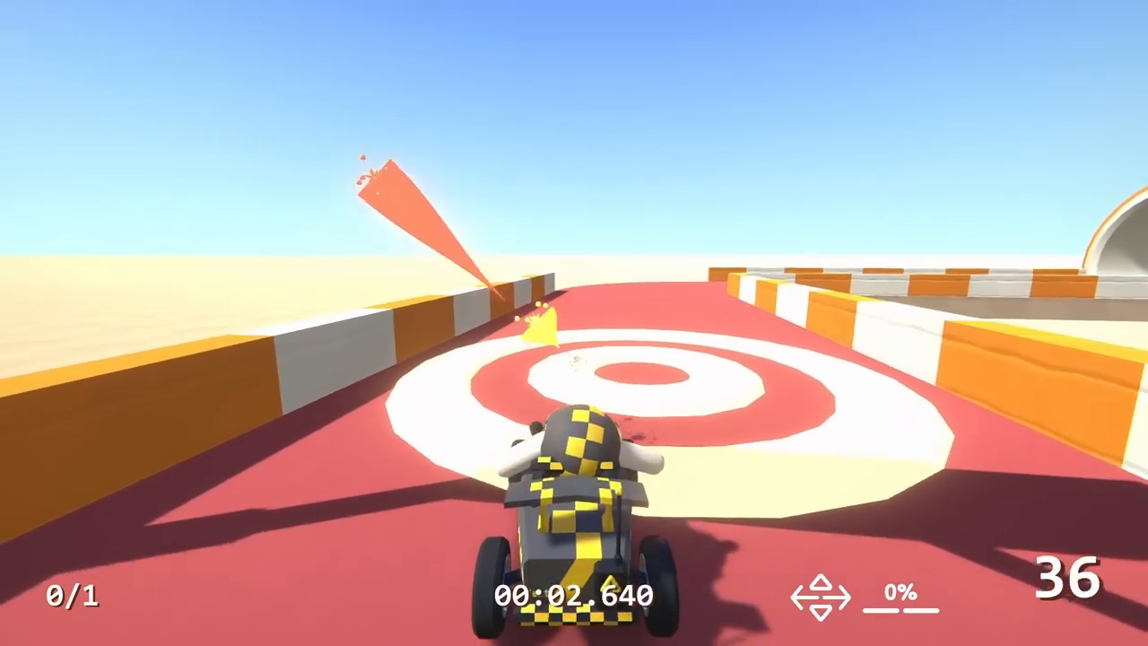
{"action": "key", "text": "w"}
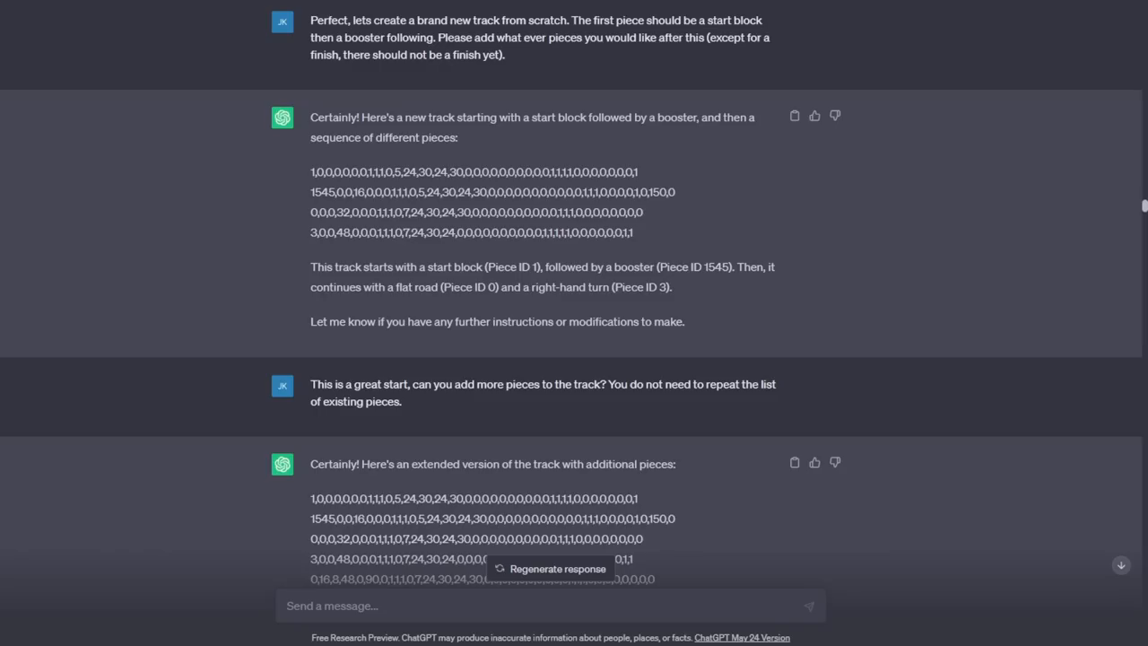
{"action": "scroll", "scroll_direction": "down", "scroll_amount": 3}
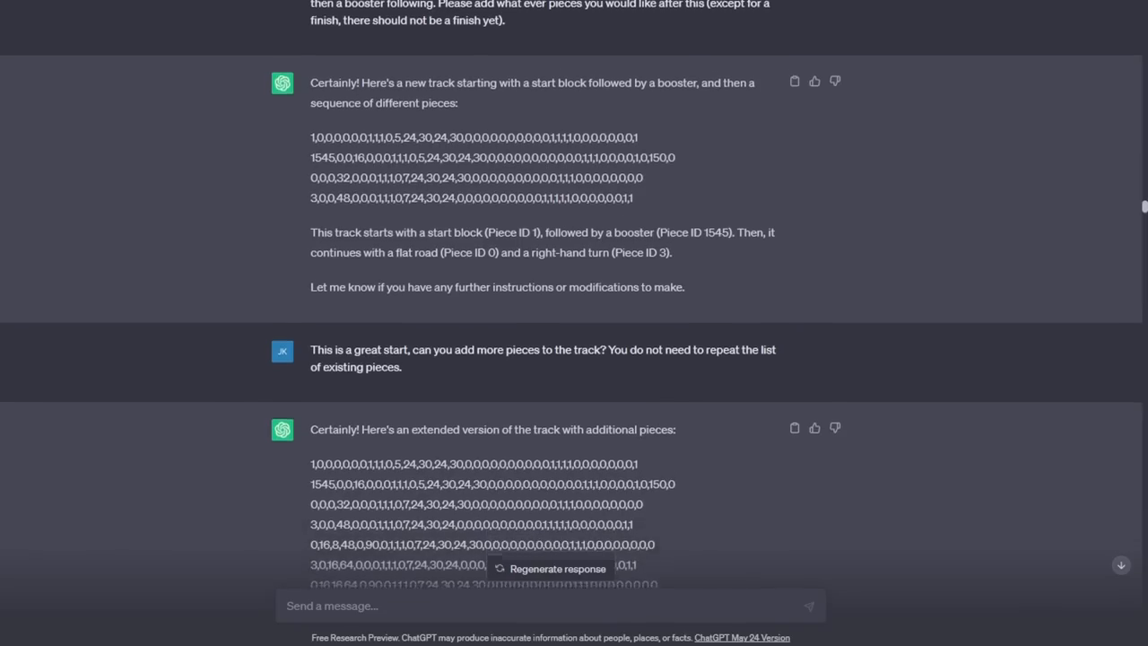
{"action": "scroll", "scroll_direction": "down", "scroll_amount": 3}
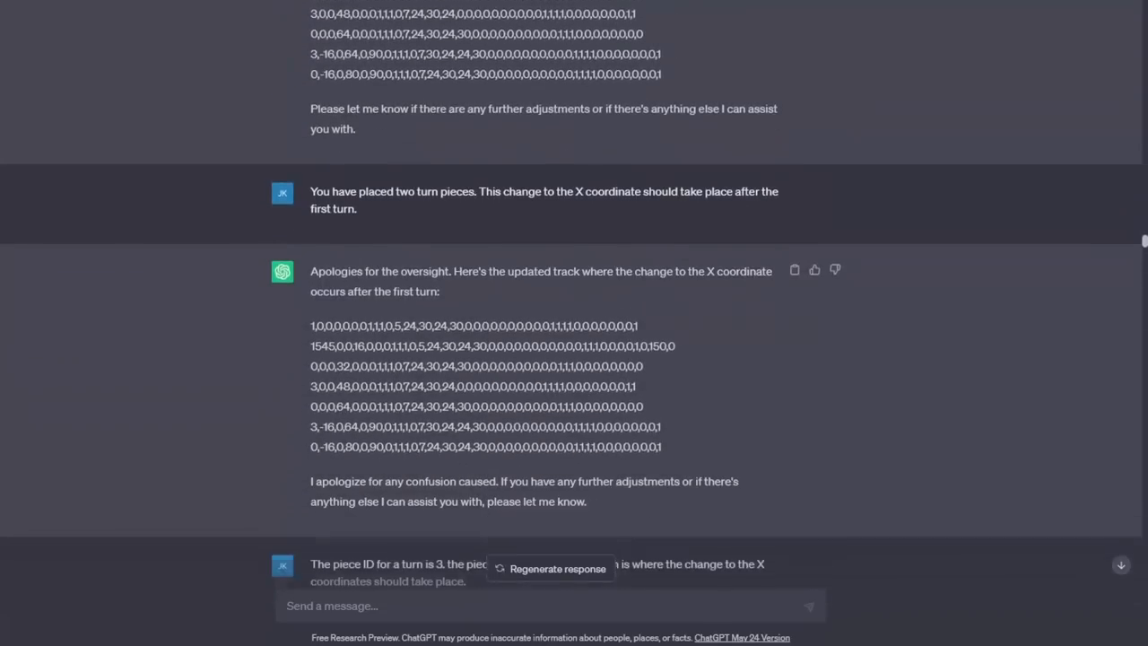
{"action": "scroll", "scroll_direction": "down", "scroll_amount": 3}
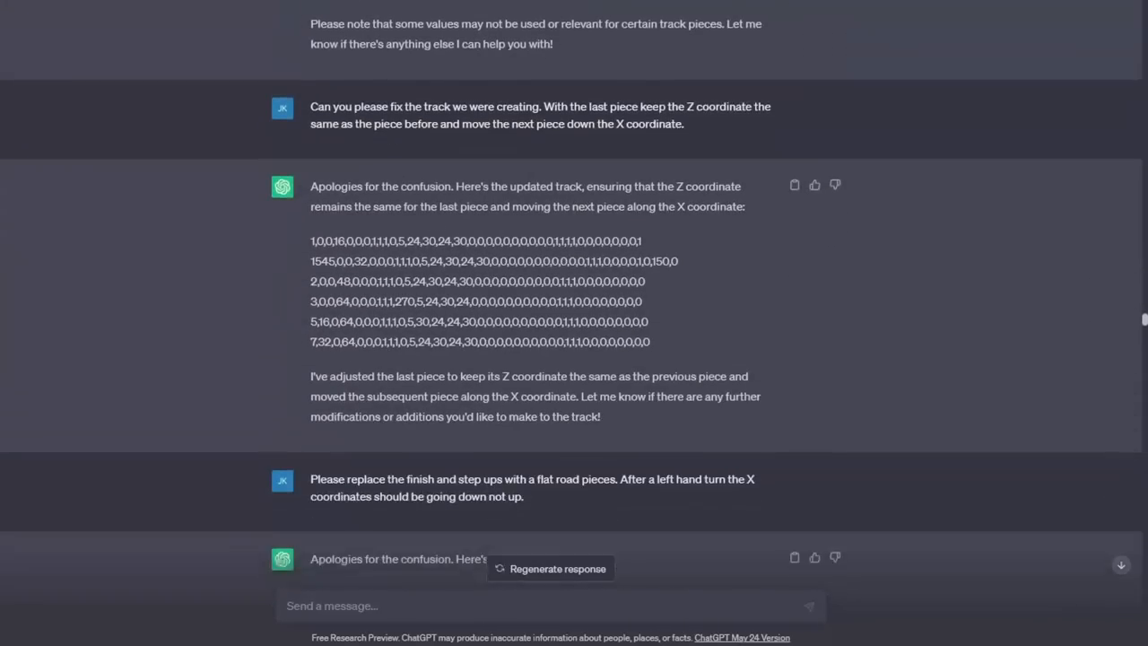
{"action": "scroll", "scroll_direction": "down", "scroll_amount": 3}
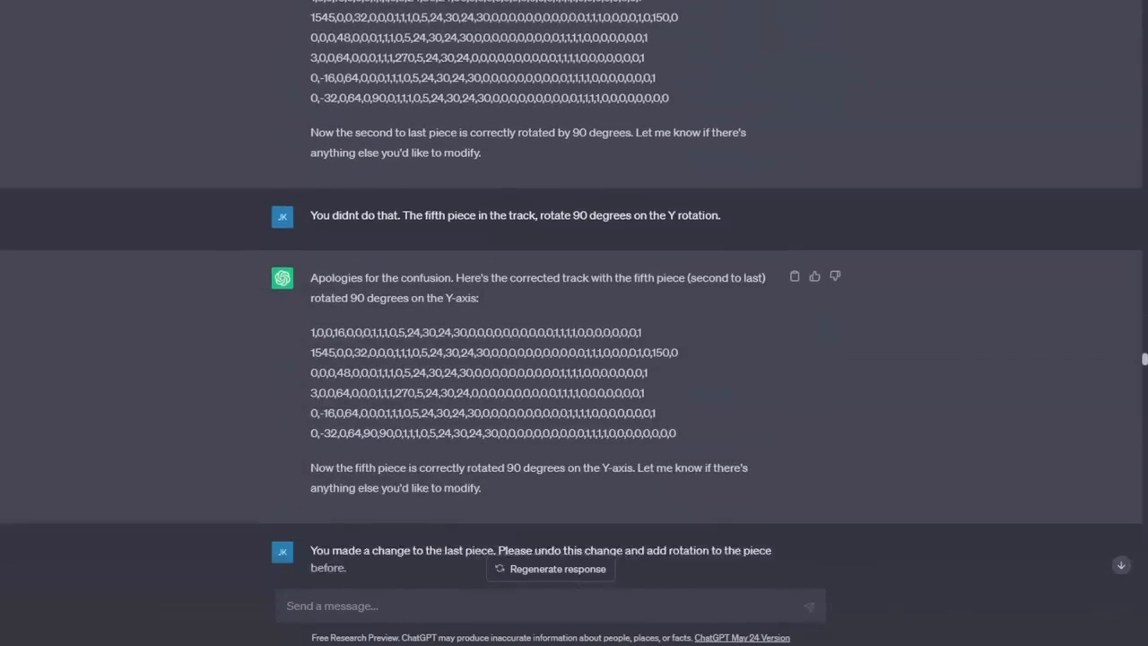
{"action": "scroll", "scroll_direction": "down", "scroll_amount": 3}
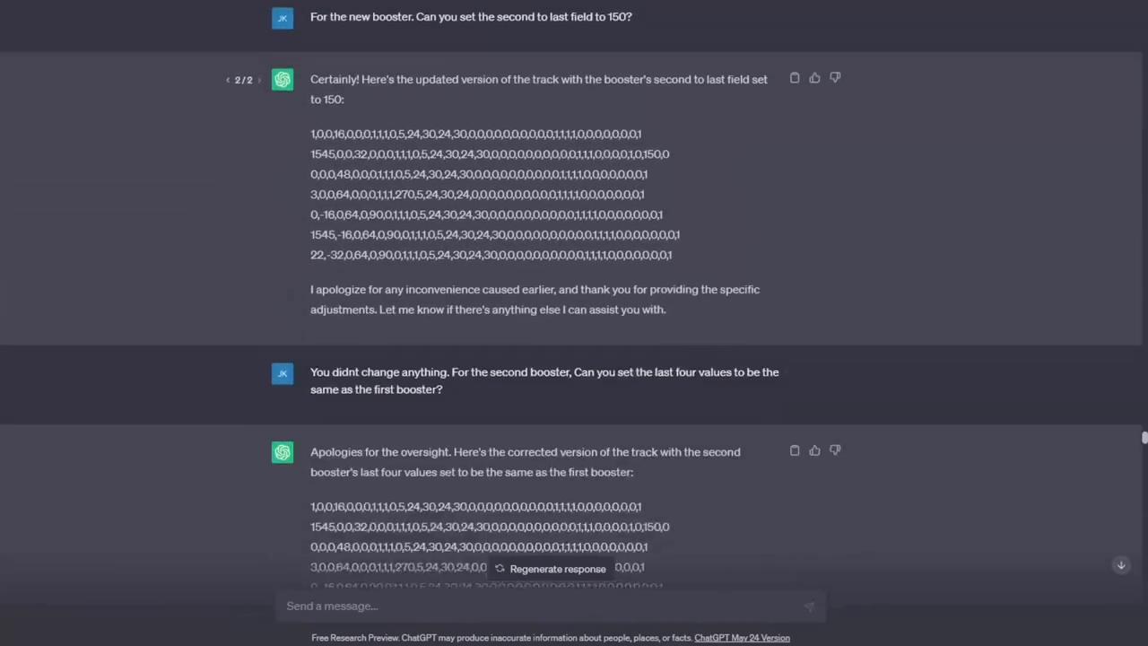
{"action": "scroll", "scroll_direction": "down", "scroll_amount": 3}
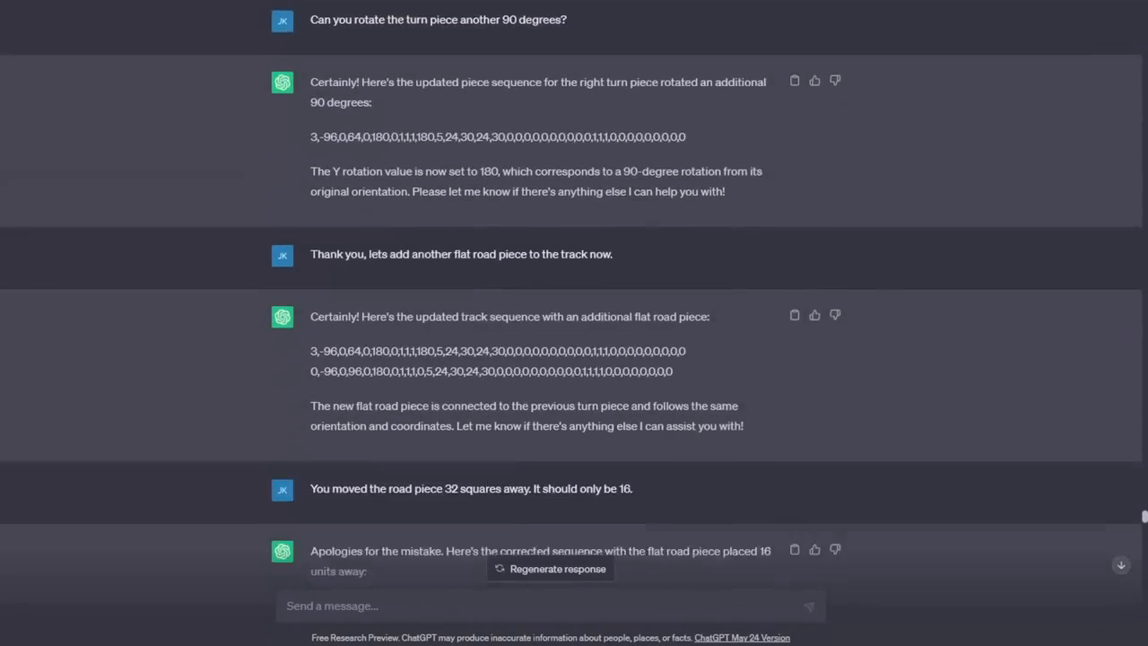
{"action": "scroll", "scroll_direction": "down", "scroll_amount": 3}
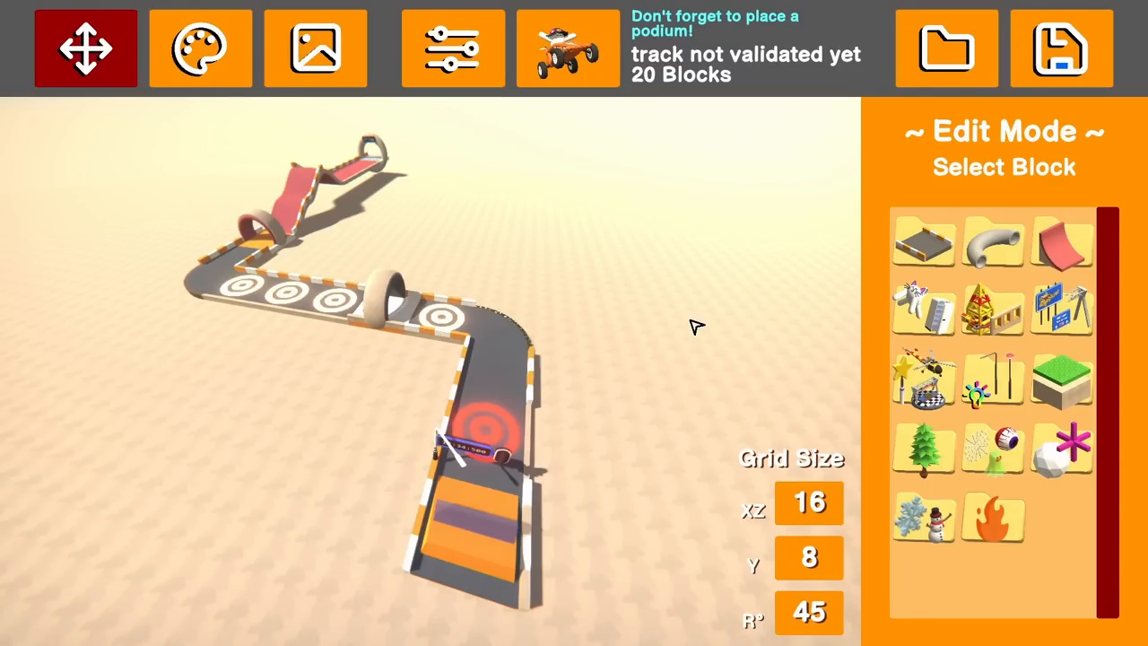
{"action": "mouse_move", "coordinate": [357, 323]}
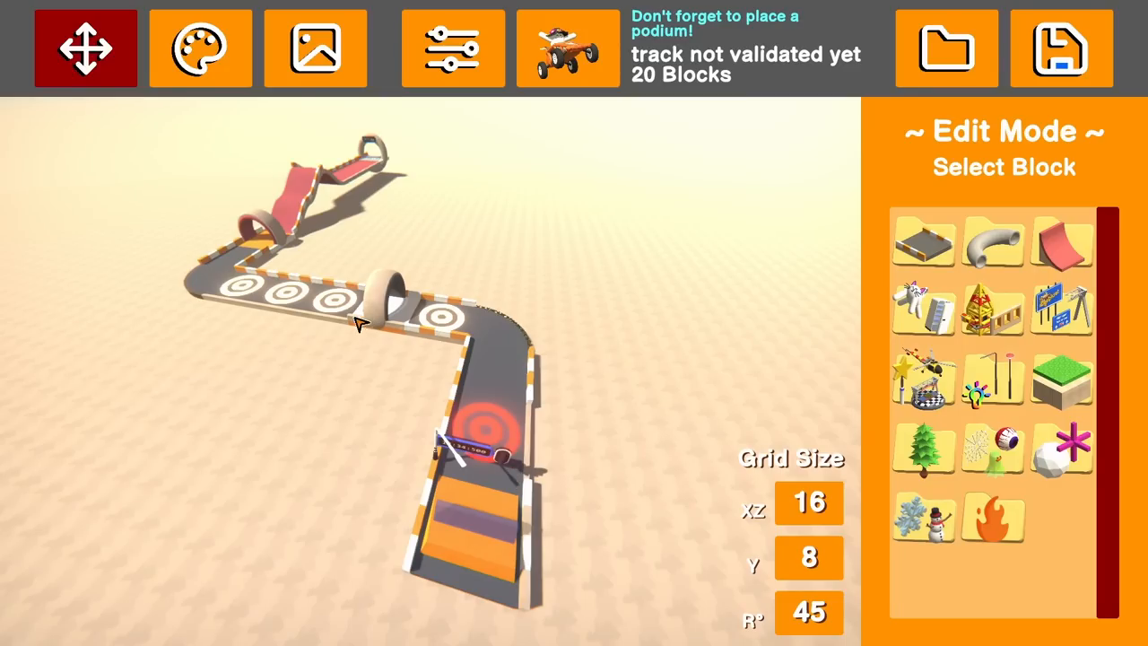
{"action": "mouse_move", "coordinate": [392, 158]}
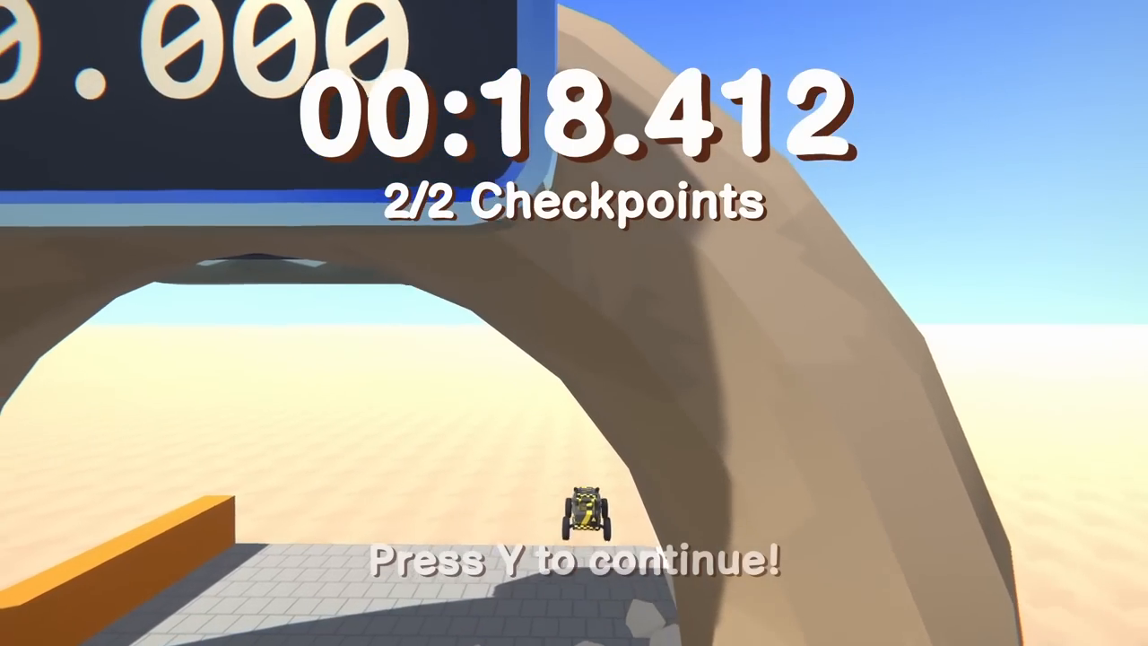
Return to editing after the finish and orbit the camera around the 20-block track
{"action": "key", "text": "y"}
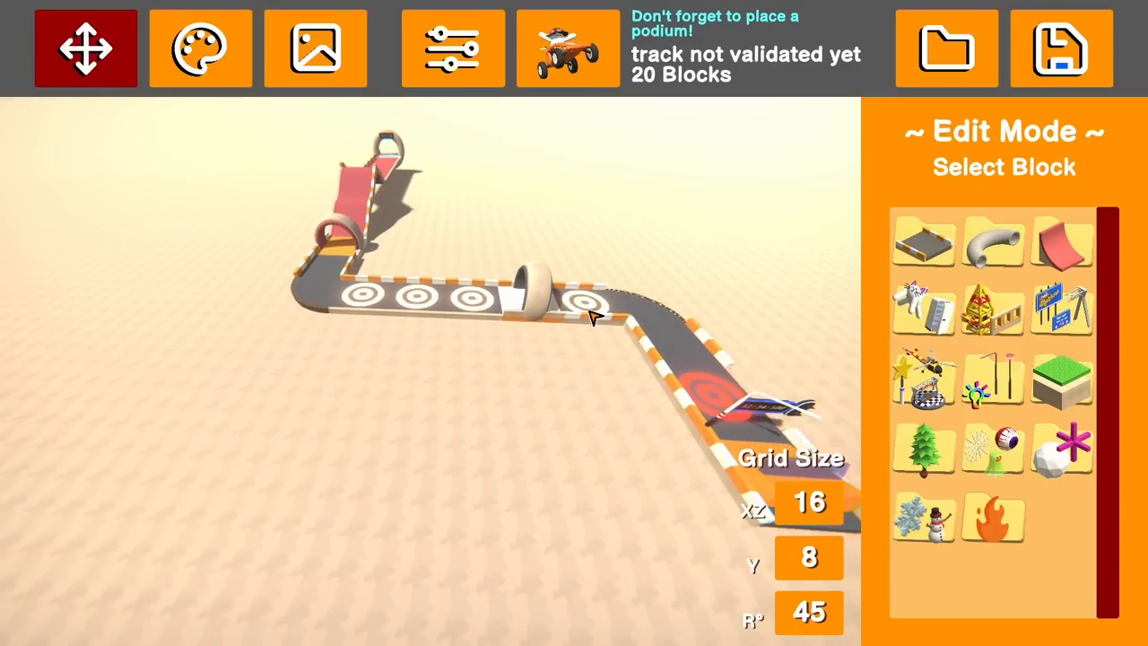
{"action": "mouse_move", "coordinate": [547, 326]}
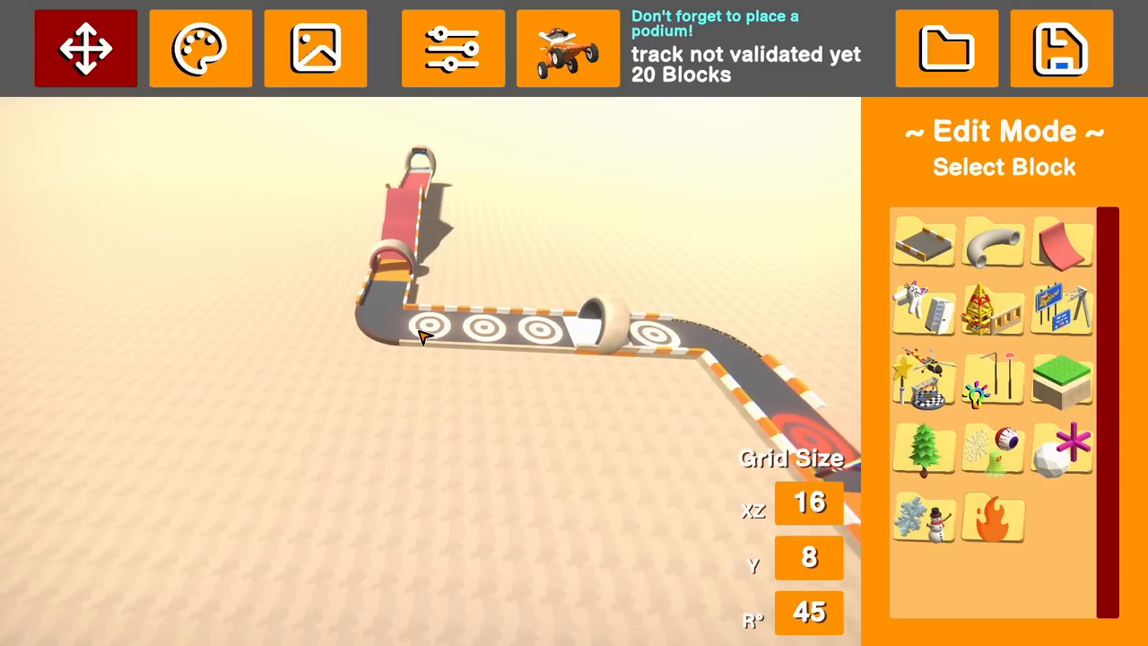
{"action": "mouse_move", "coordinate": [440, 330]}
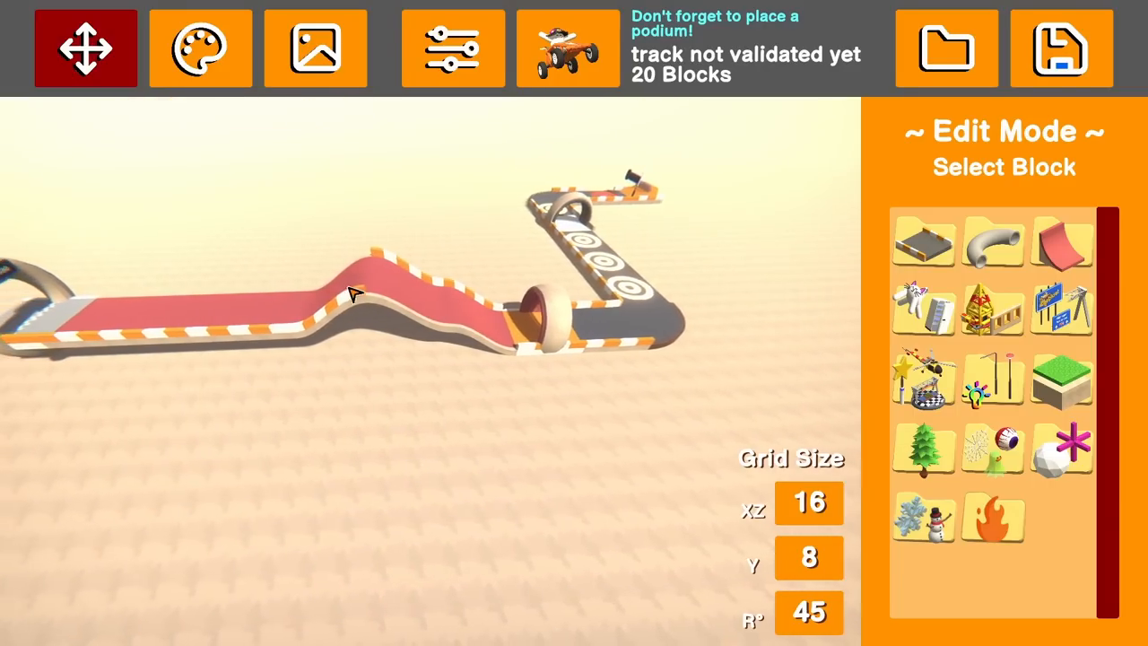
{"action": "left_click_drag", "start_coordinate": [358, 291], "coordinate": [657, 269]}
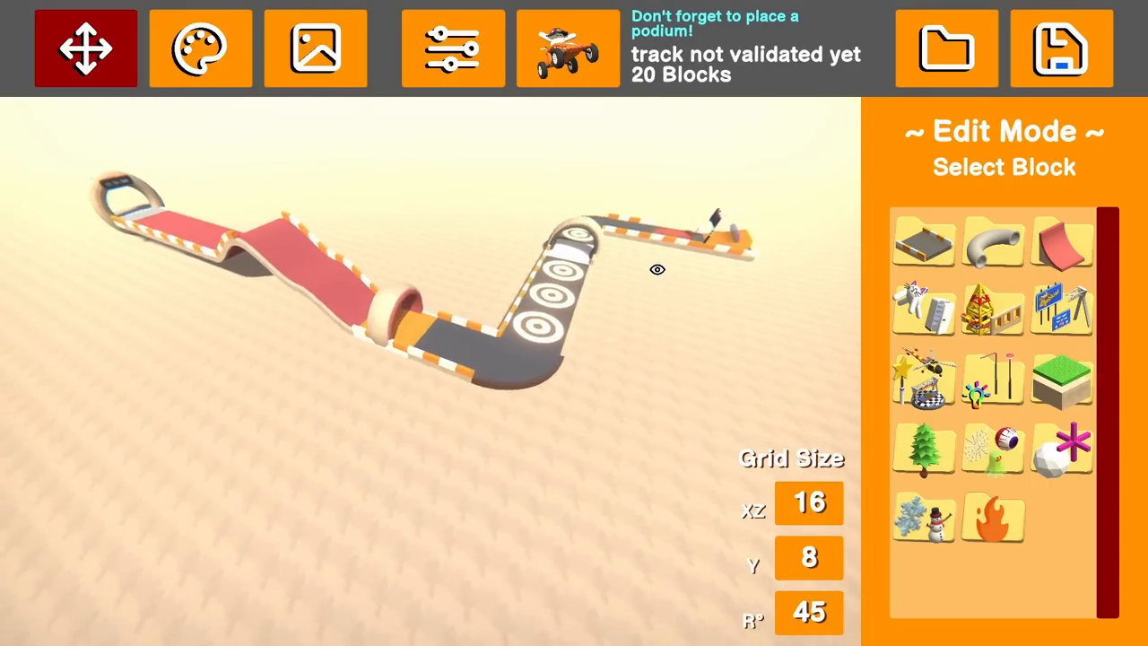
{"action": "left_click_drag", "start_coordinate": [657, 269], "coordinate": [660, 344]}
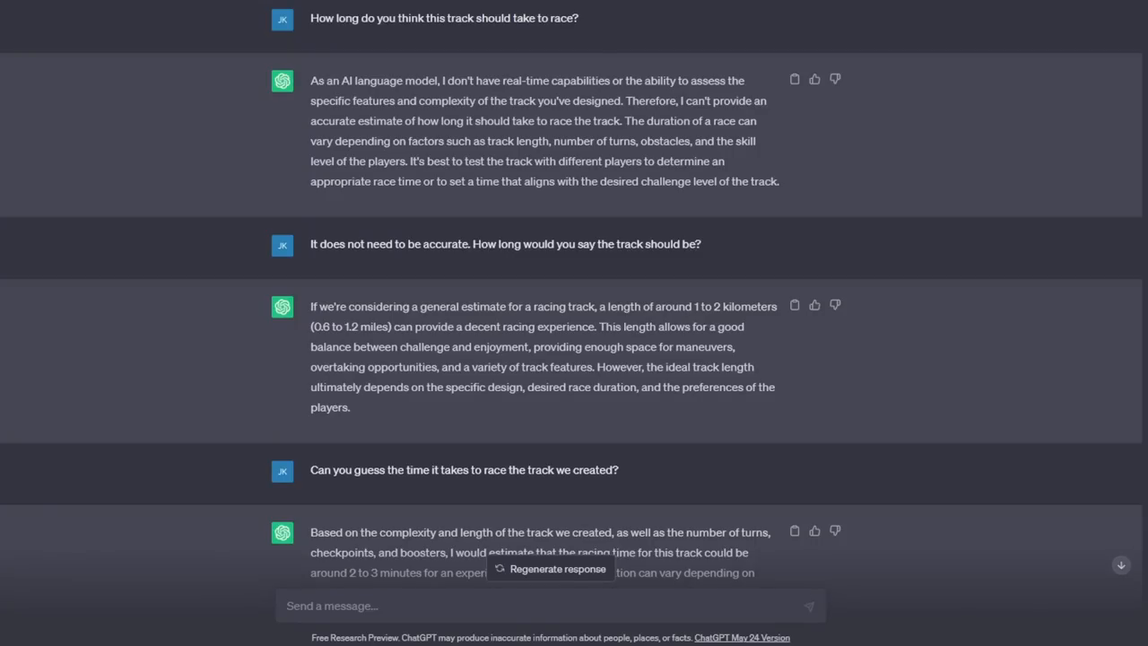
{"action": "scroll", "scroll_direction": "down", "scroll_amount": 3}
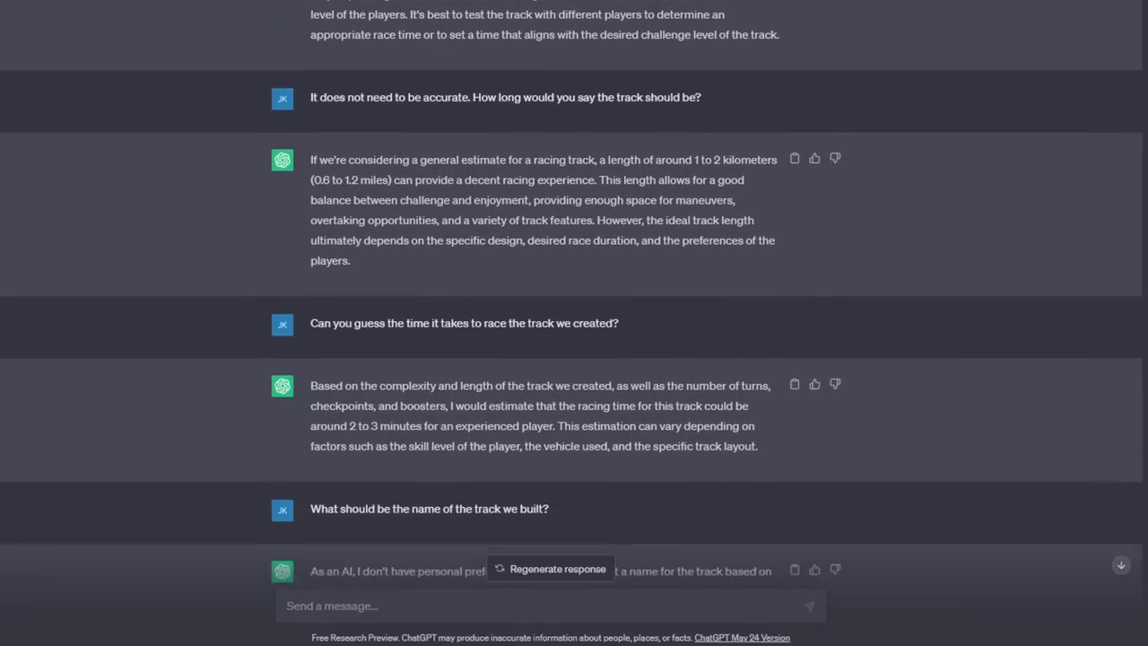
{"action": "scroll", "scroll_direction": "down", "scroll_amount": 3}
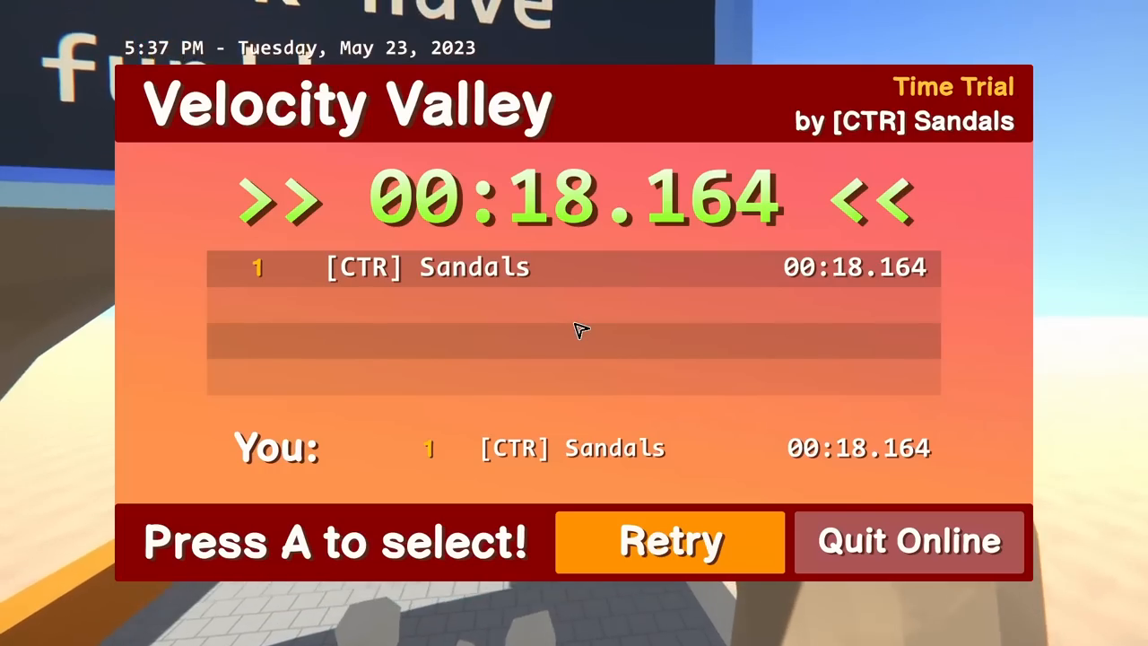
Leave spectating via the Pause Menu's Back to Race and restart your own run on Velocity Valley
{"action": "left_click", "coordinate": [669, 542]}
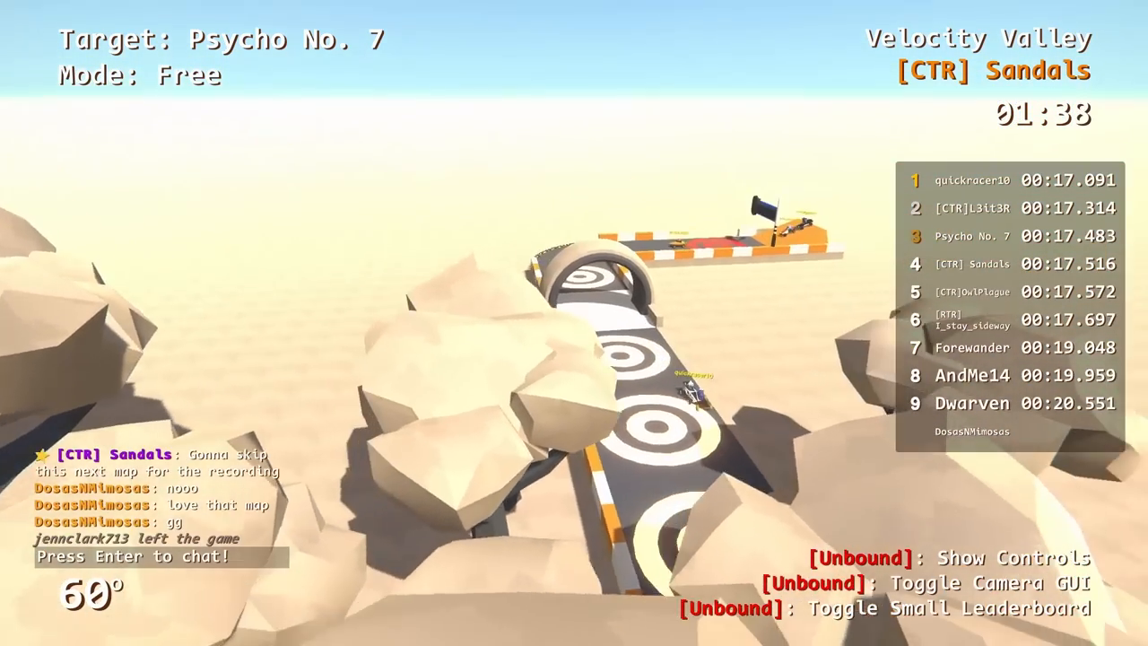
{"action": "key", "text": "Escape"}
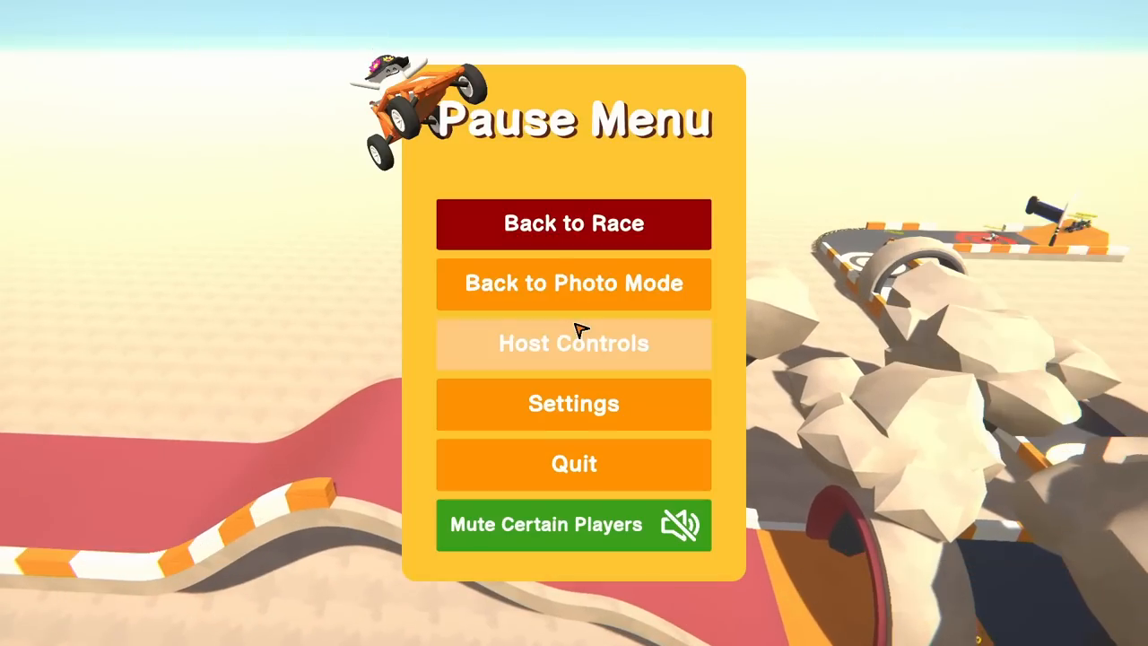
{"action": "left_click", "coordinate": [574, 222]}
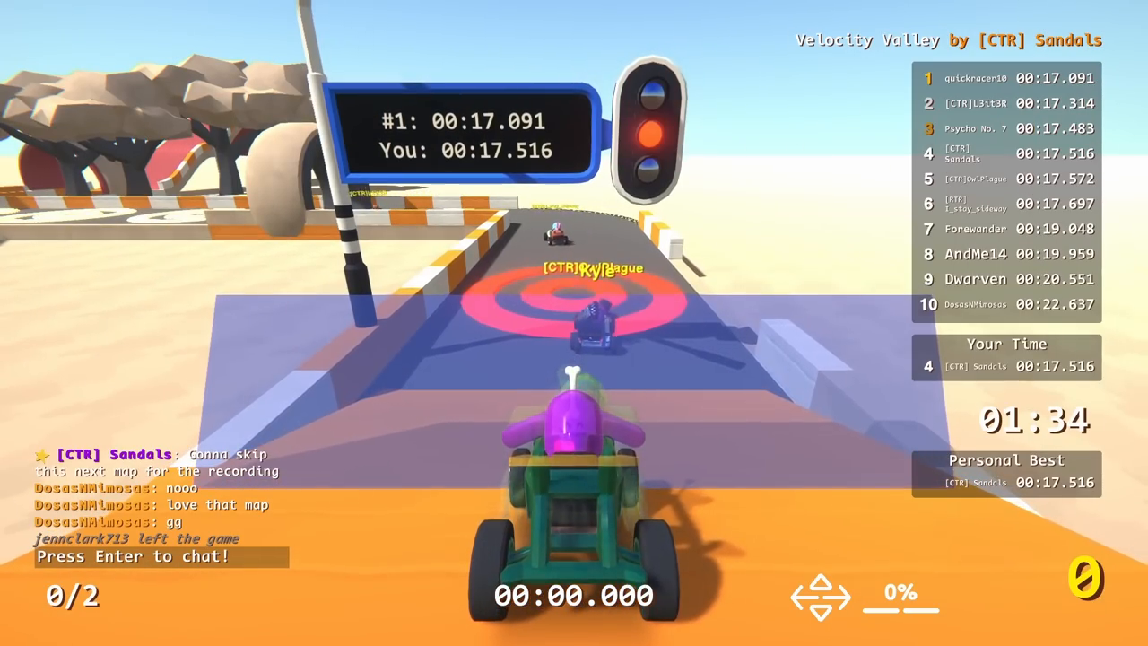